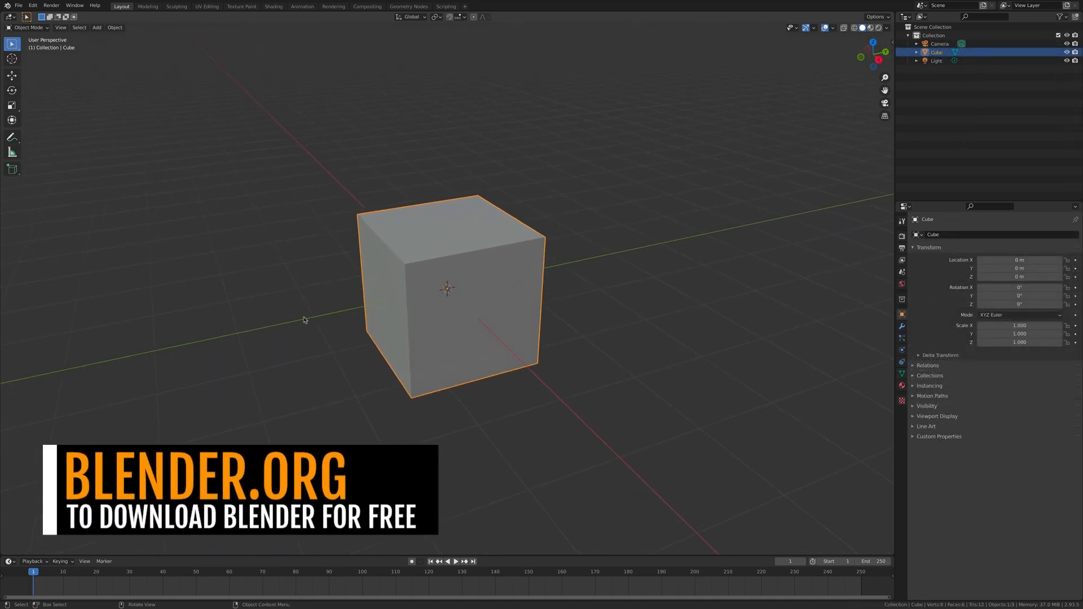
Step: Add a loop cut across the cube and raise its centre edge along Z to form the roof peak
{"action": "key", "text": "Tab"}
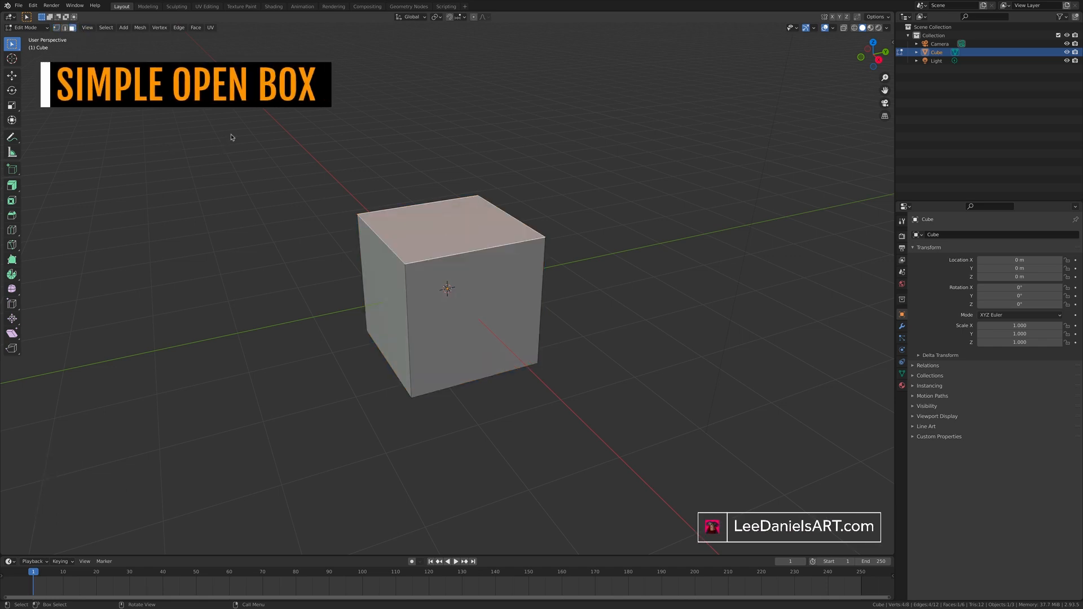
{"action": "key", "text": "i"}
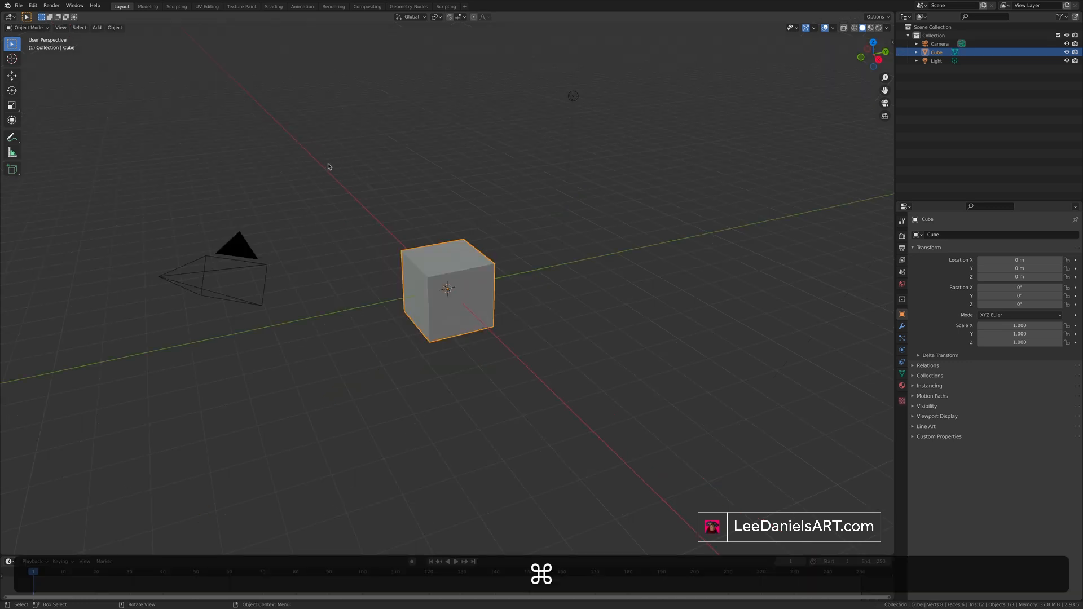
{"action": "key", "text": "Tab"}
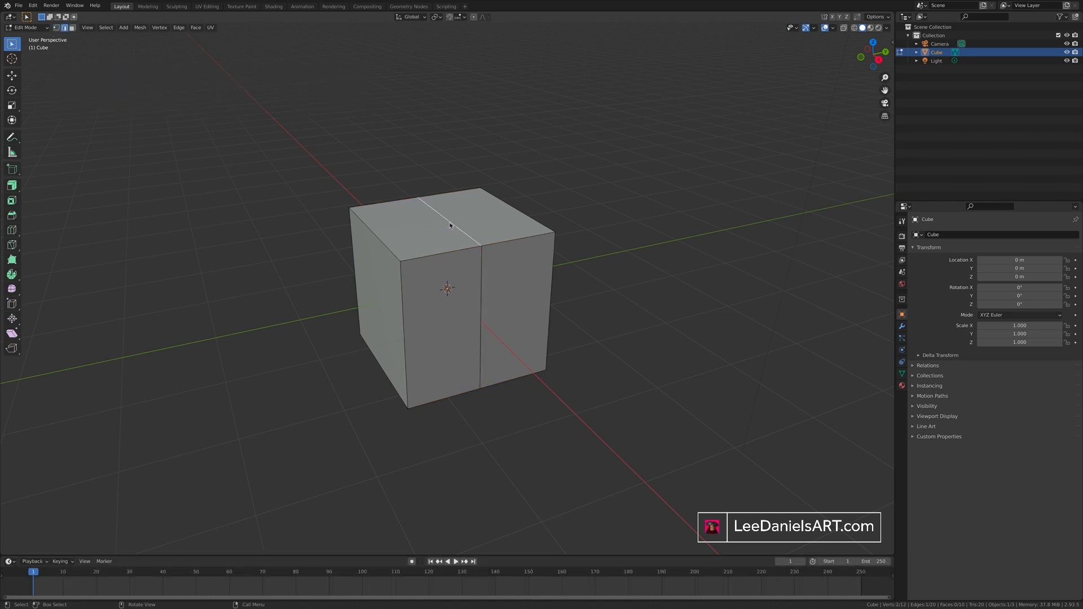
{"action": "key", "text": "z"}
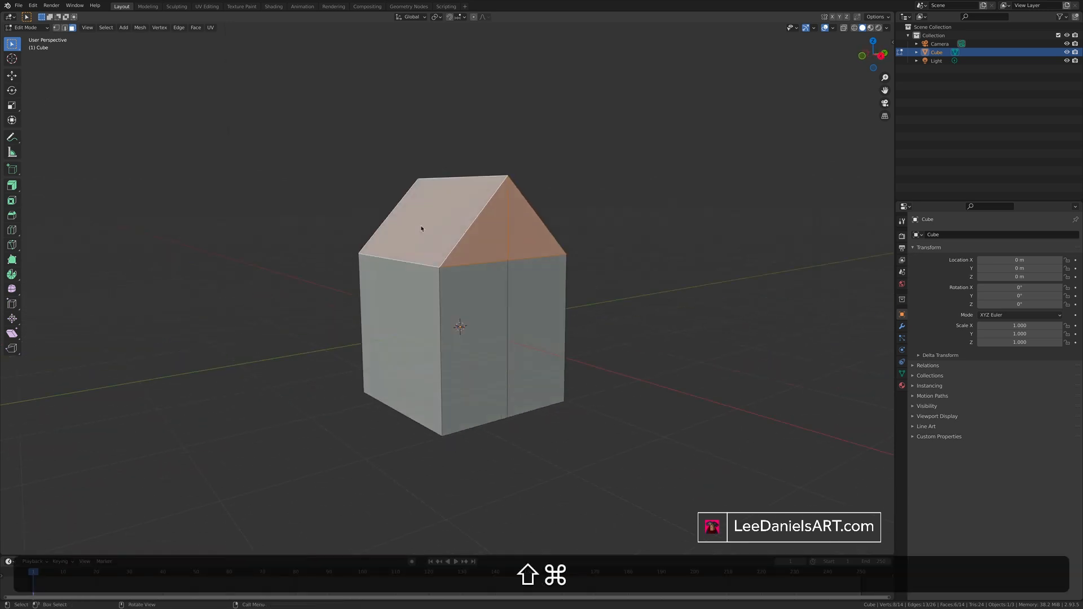
Step: Extrude and scale both roof slopes to give the roof thickness and overhanging eaves
{"action": "key", "text": "e"}
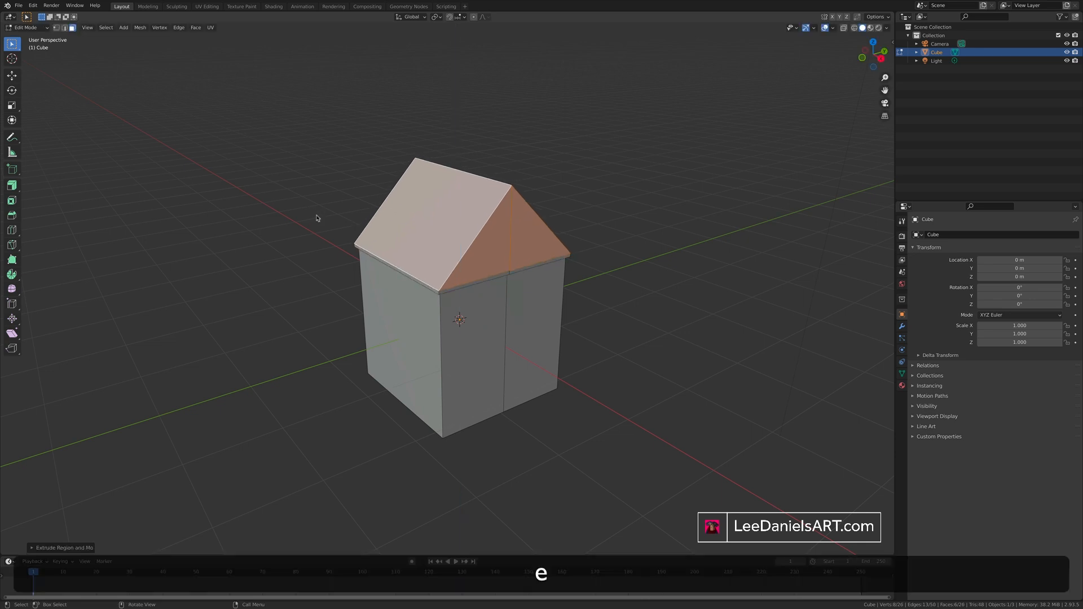
{"action": "key", "text": "s"}
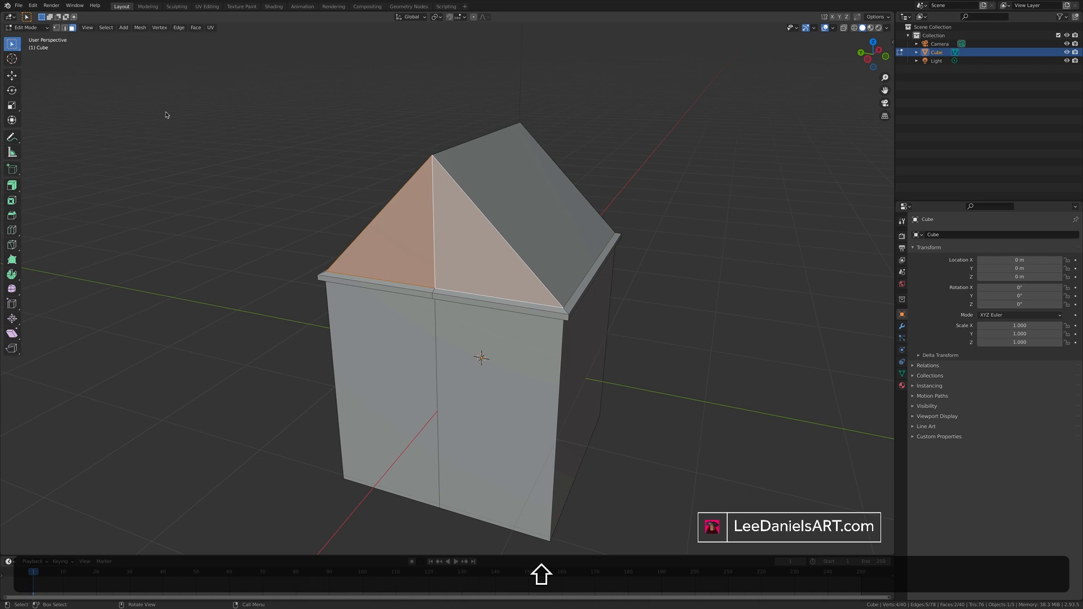
{"action": "key", "text": "Tab"}
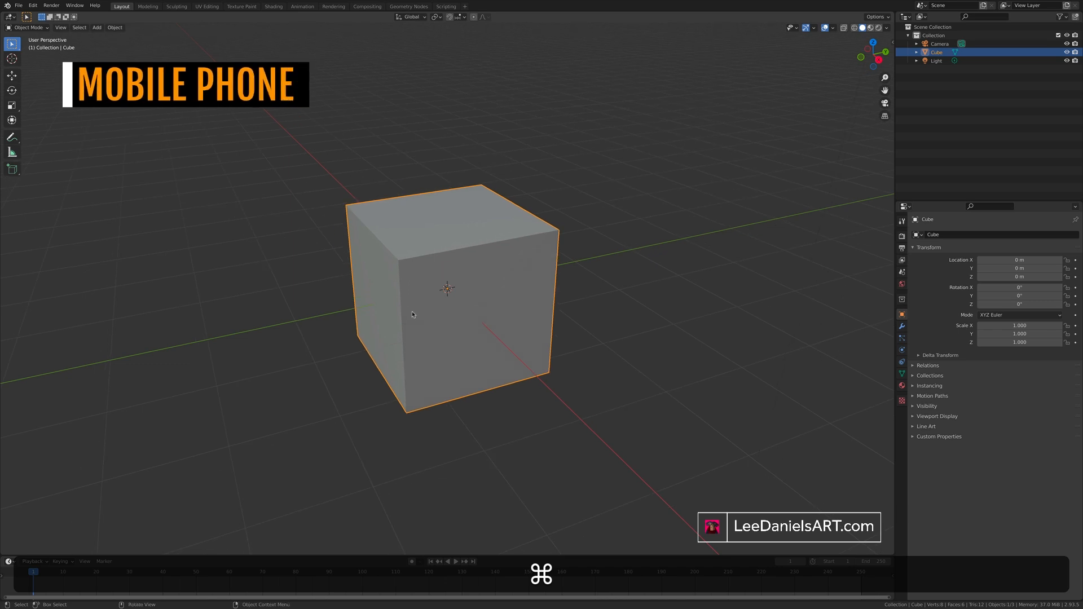
Step: Flatten and stretch the cube into a phone slab with beveled corners and a sunken inset top
{"action": "key", "text": "Tab"}
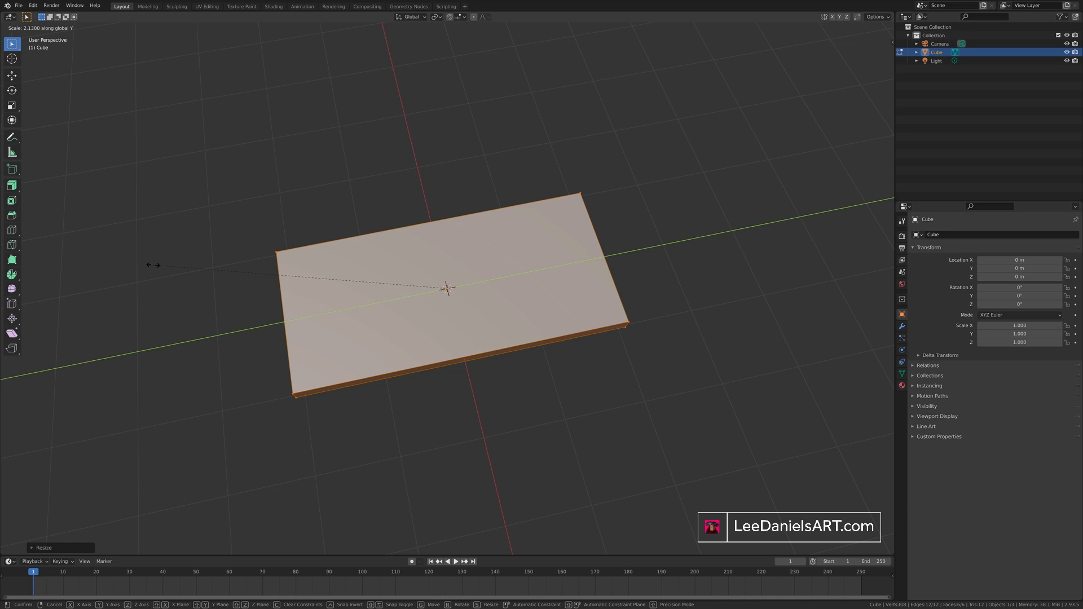
{"action": "key", "text": "Tab"}
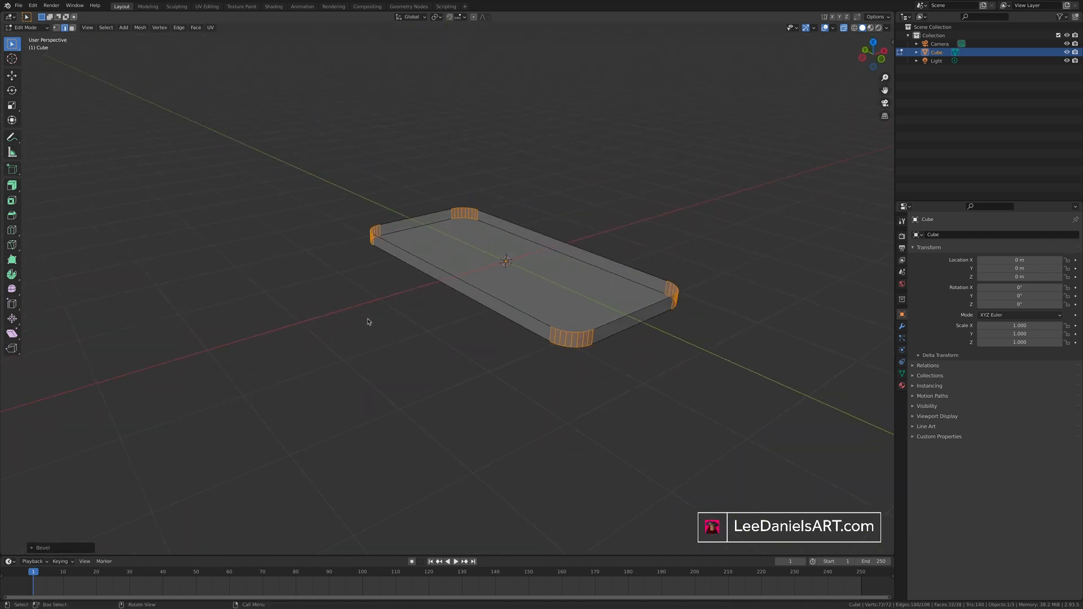
{"action": "key", "text": "Tab"}
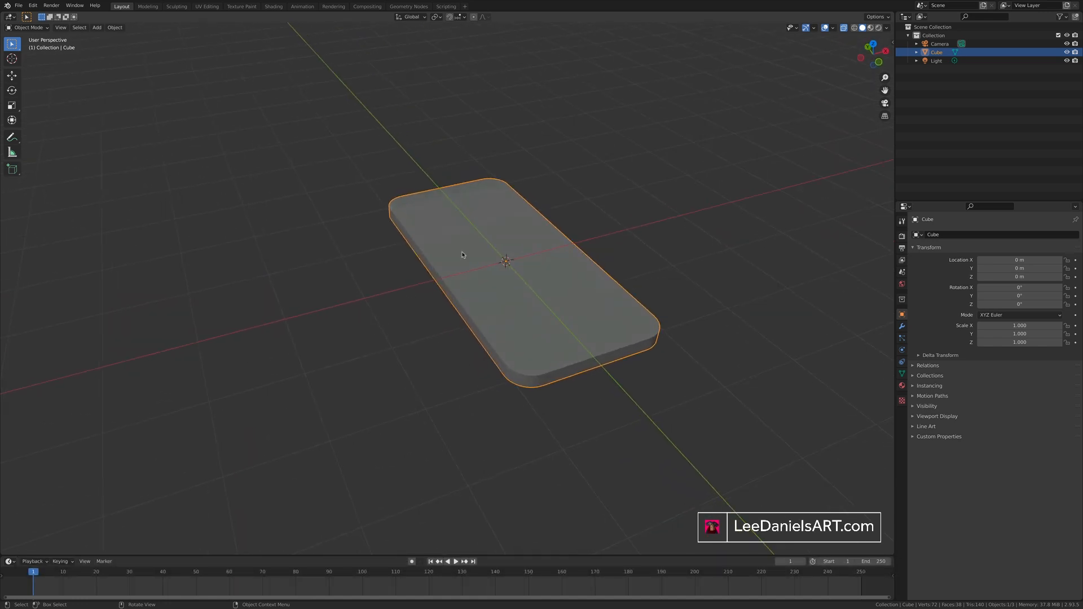
{"action": "key", "text": "Tab"}
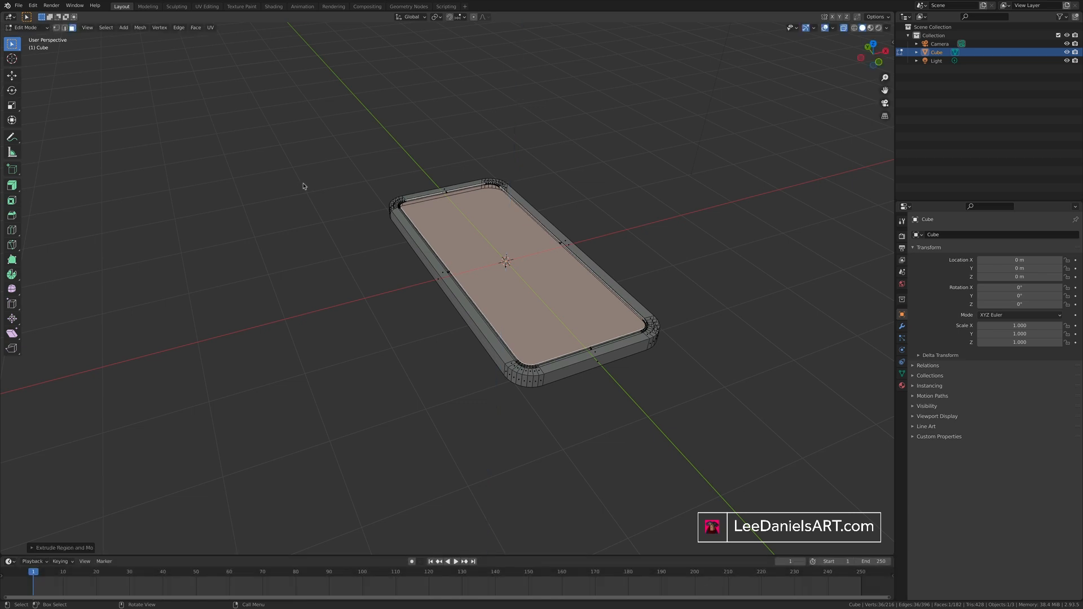
{"action": "key", "text": "Tab"}
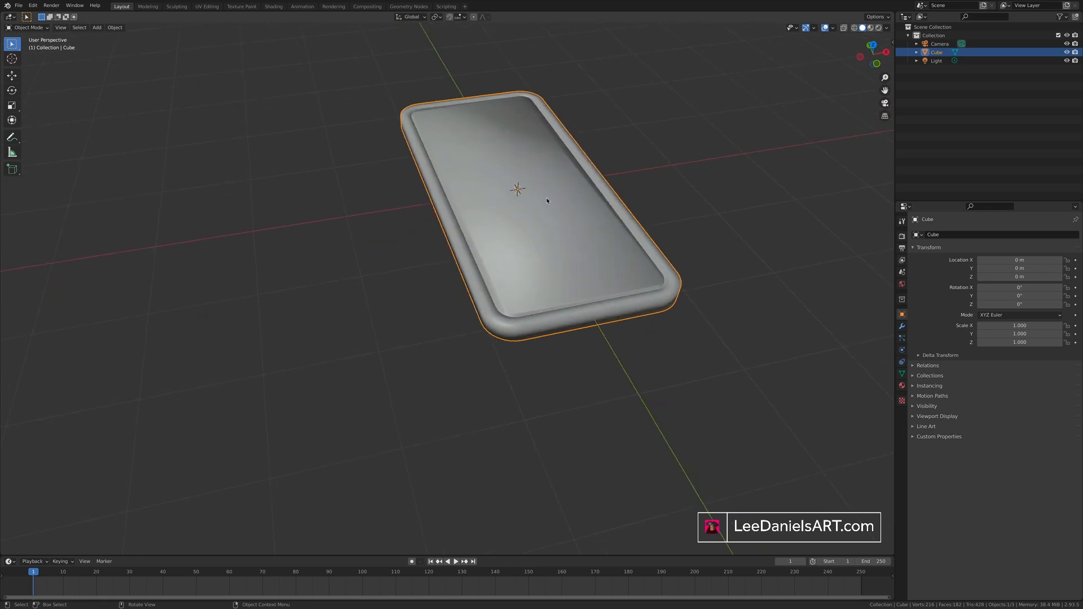
{"action": "mouse_move", "coordinate": [558, 259]}
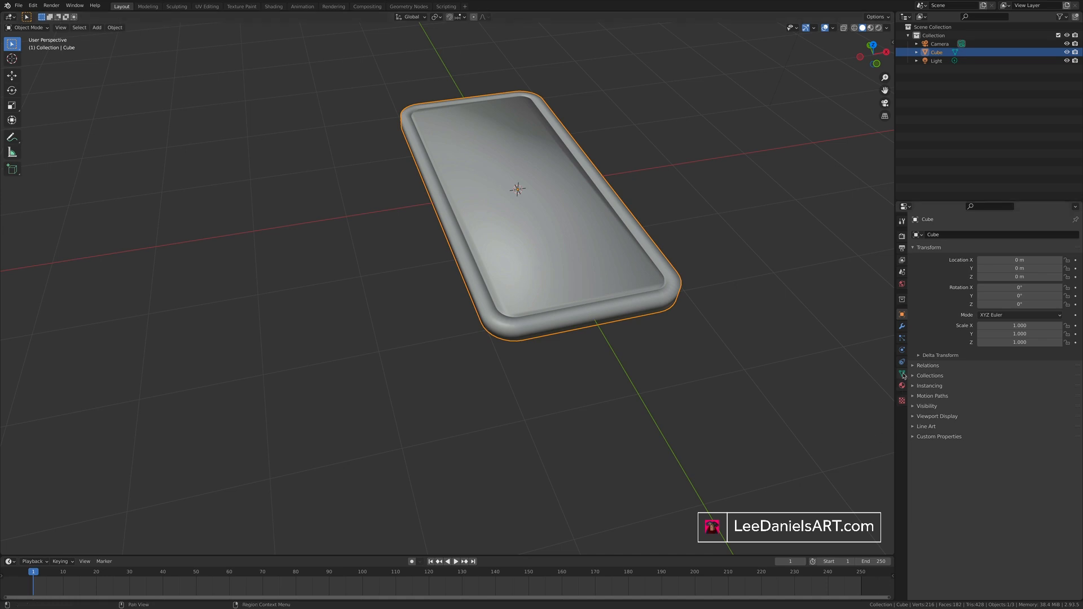
Step: Enable Auto Smooth under Normals in Object Data Properties and adjust its angle
{"action": "left_click", "coordinate": [902, 375]}
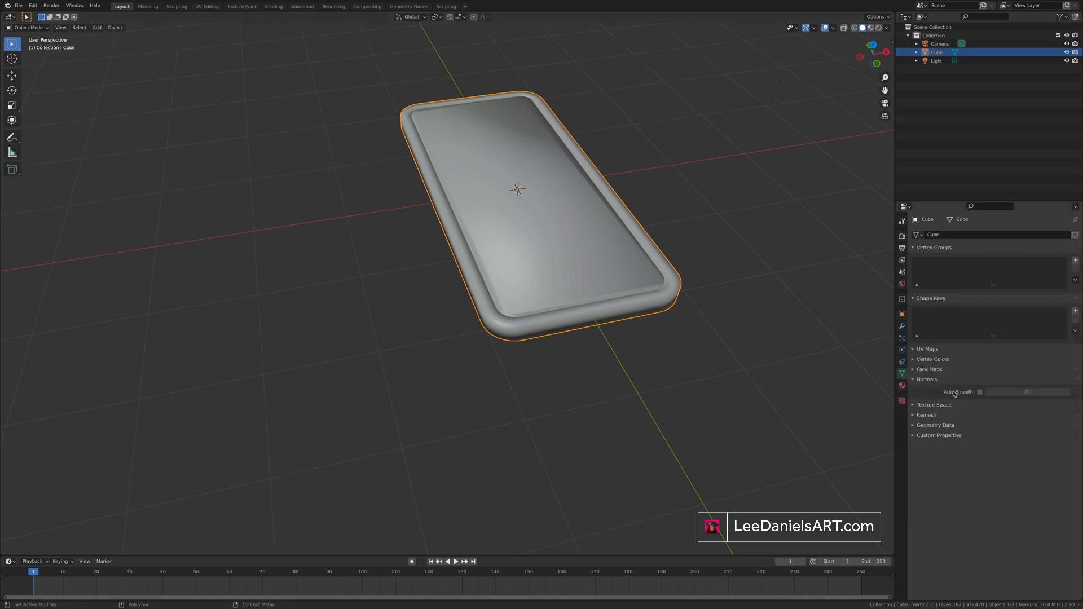
{"action": "left_click", "coordinate": [978, 391]}
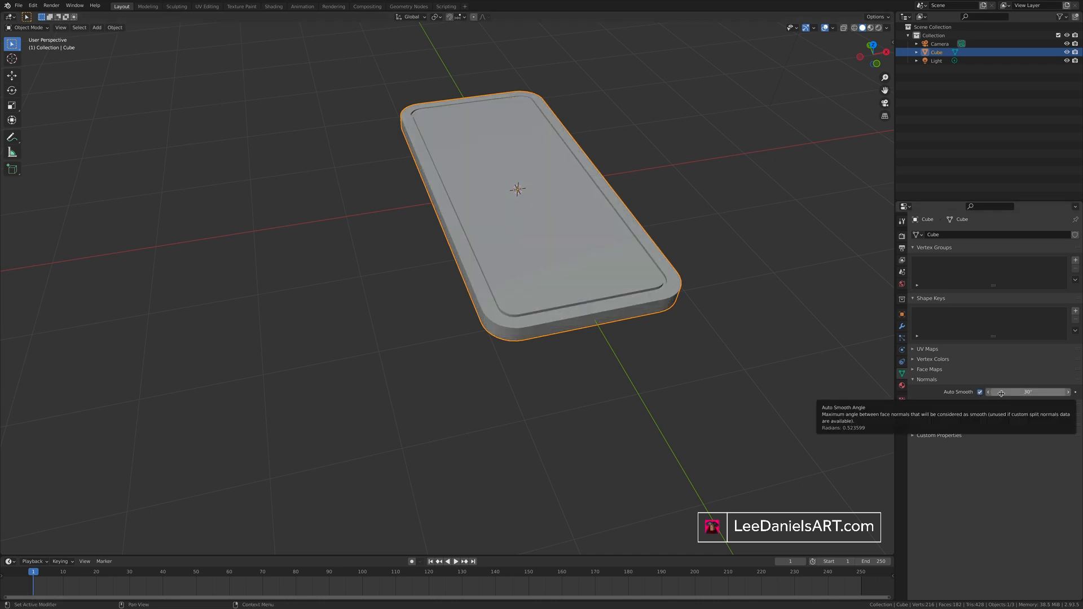
{"action": "left_click_drag", "start_coordinate": [1029, 391], "coordinate": [1029, 391]}
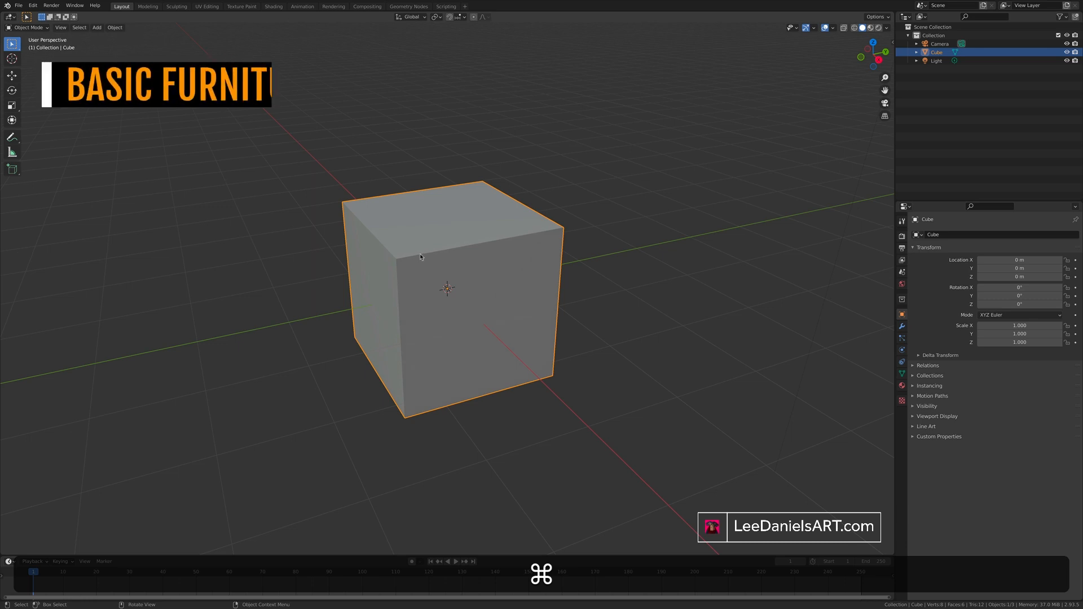
Step: Flatten the new cube into a seat slab, add side loop cuts, and select the underside corner faces
{"action": "key", "text": "s"}
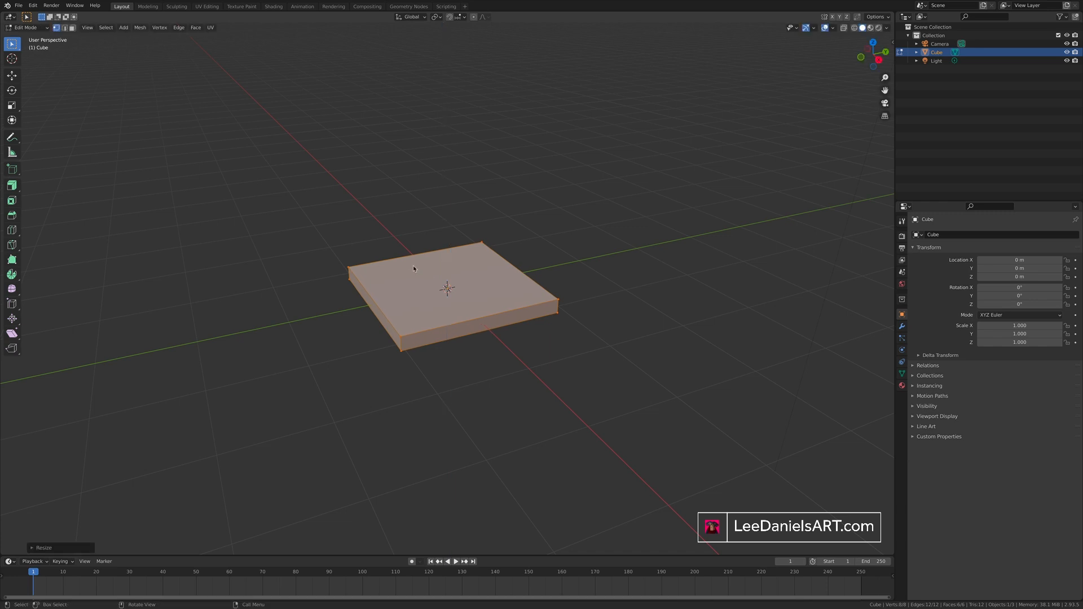
{"action": "mouse_move", "coordinate": [430, 264]}
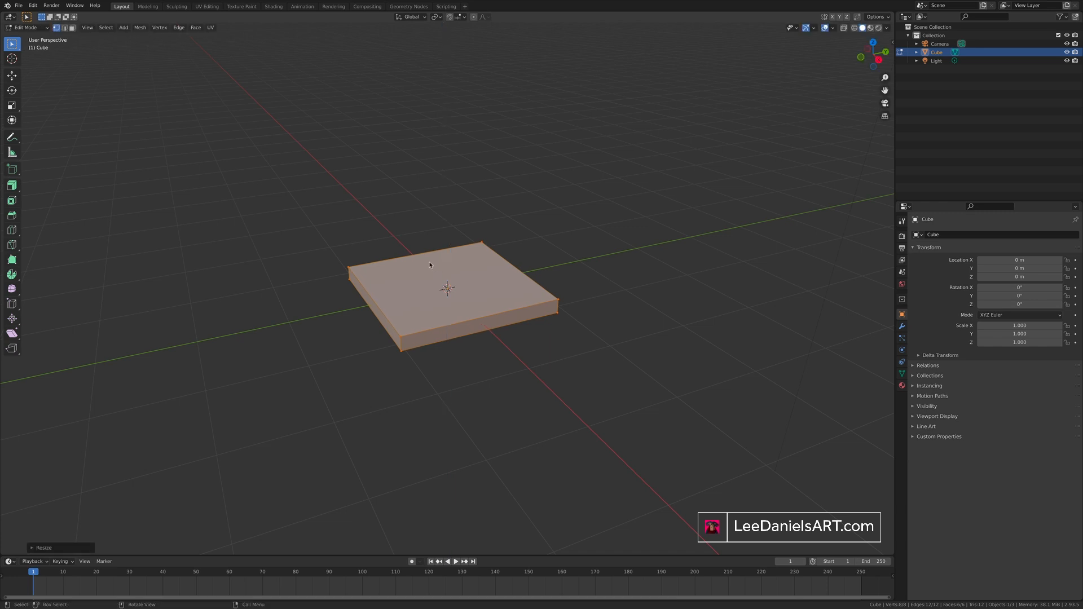
{"action": "left_click", "coordinate": [428, 264]}
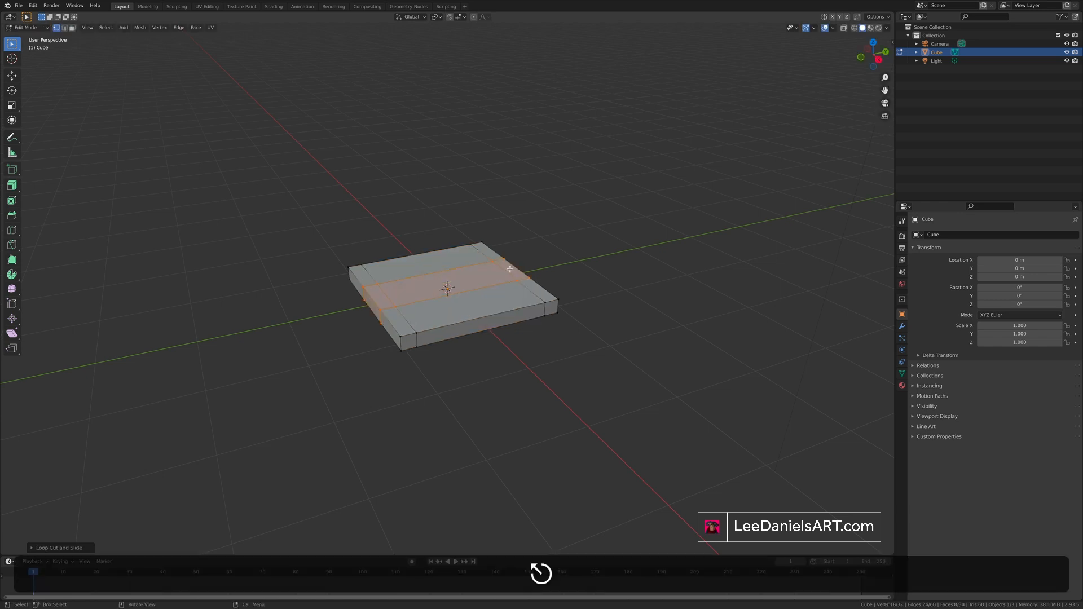
{"action": "key", "text": "s"}
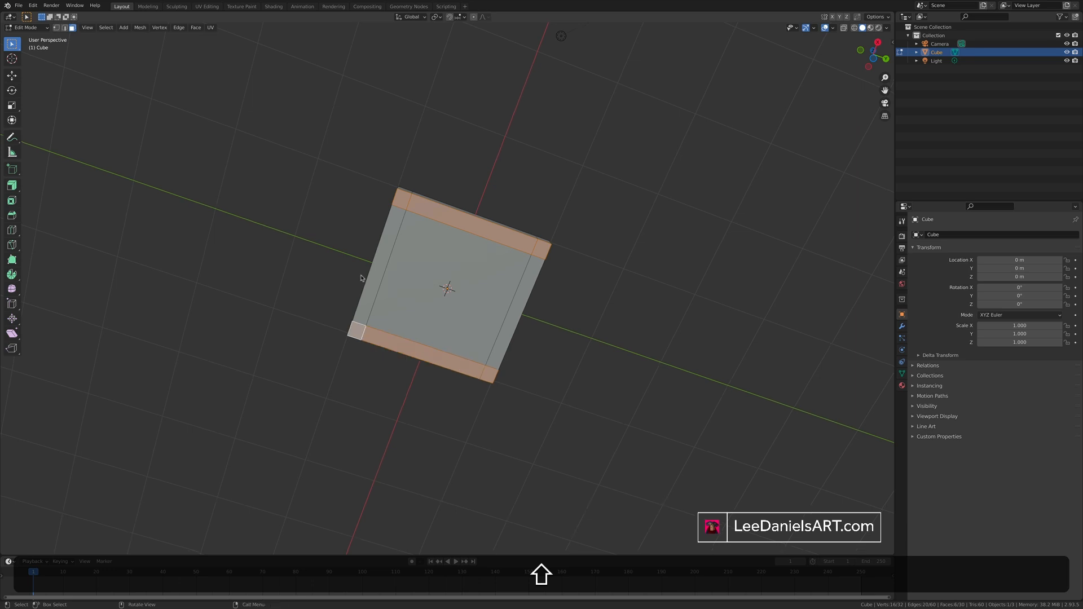
{"action": "key", "text": "e"}
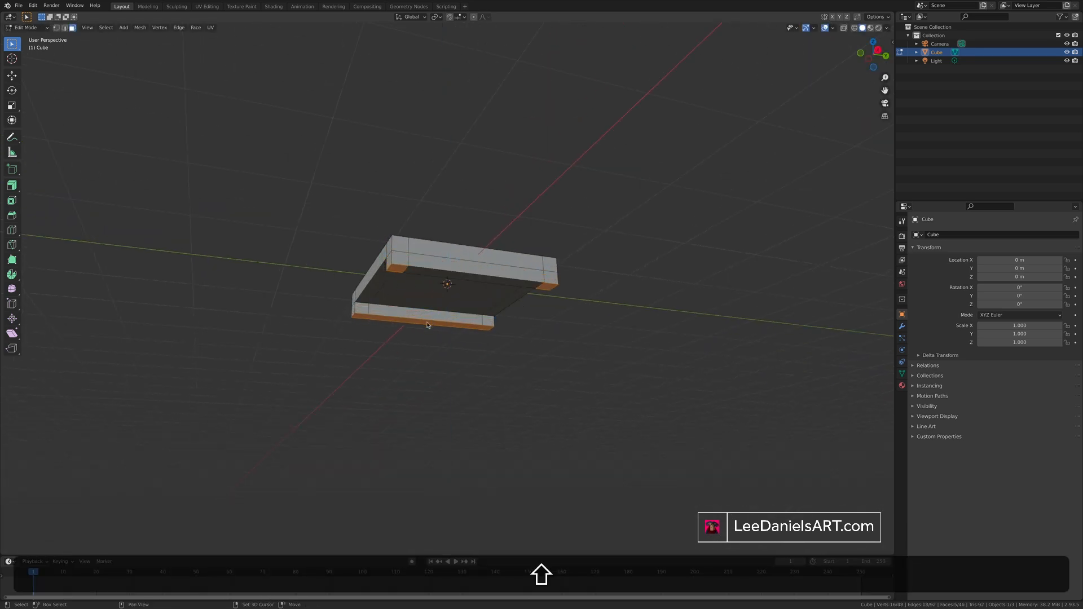
{"action": "left_click", "coordinate": [424, 323]}
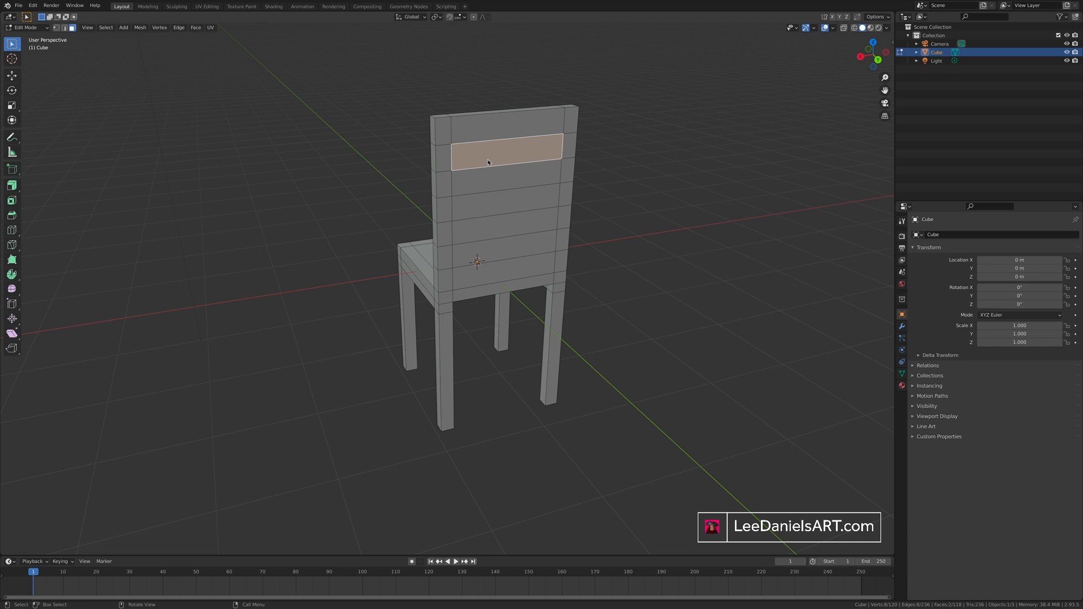
Step: Use Bridge Edge Loops between opposing back-post faces to create three back slats
{"action": "key", "text": "f3"}
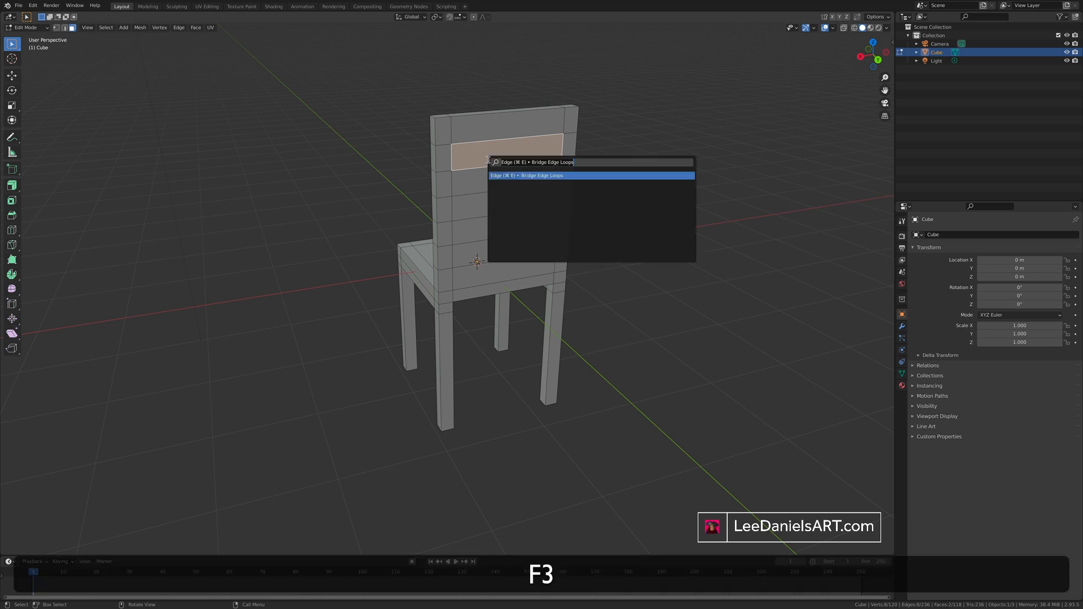
{"action": "type", "text": "bridge"}
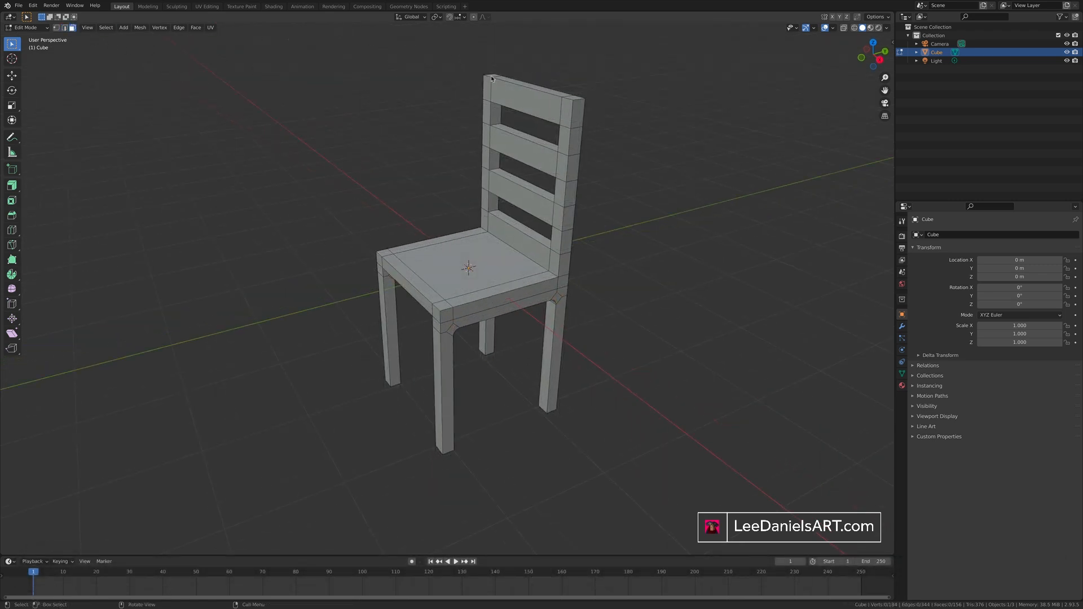
{"action": "key", "text": "e"}
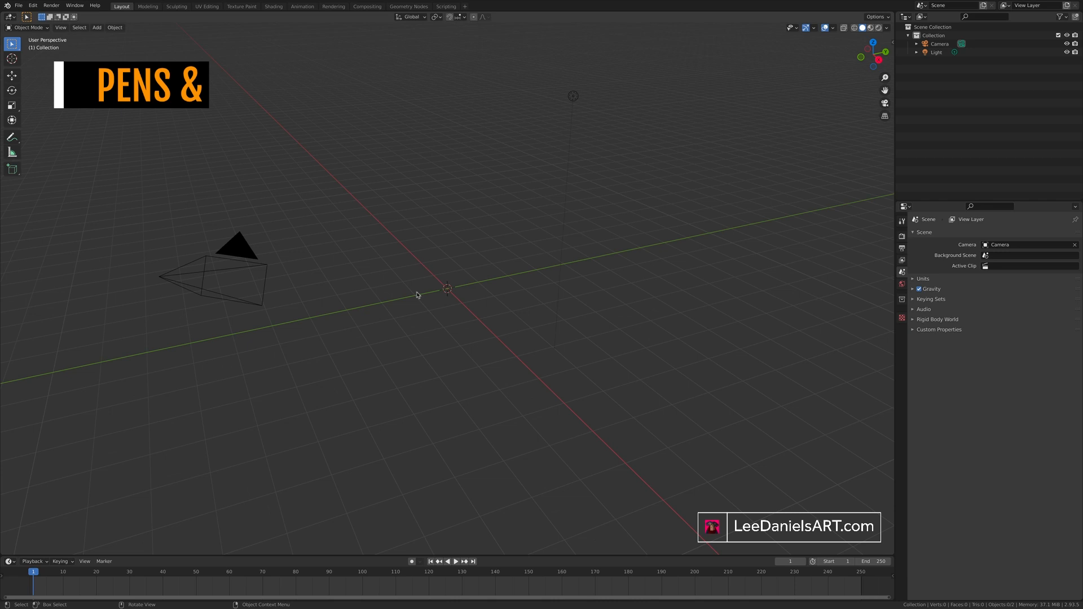
Step: Add a cylinder, stretch it along Z, and taper its extruded end to a point
{"action": "left_click", "coordinate": [96, 27]}
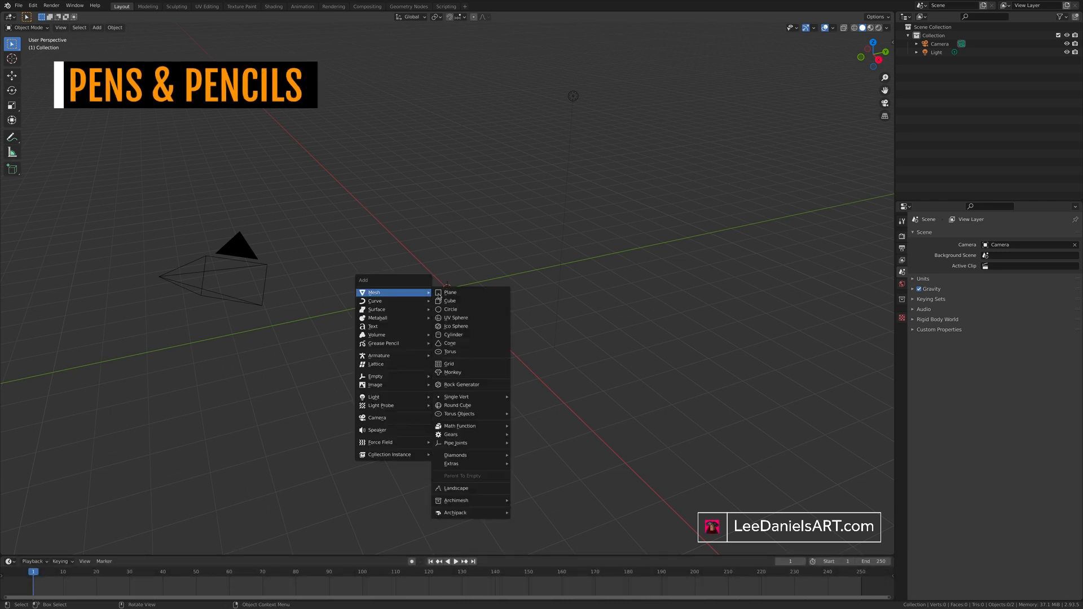
{"action": "left_click", "coordinate": [453, 335]}
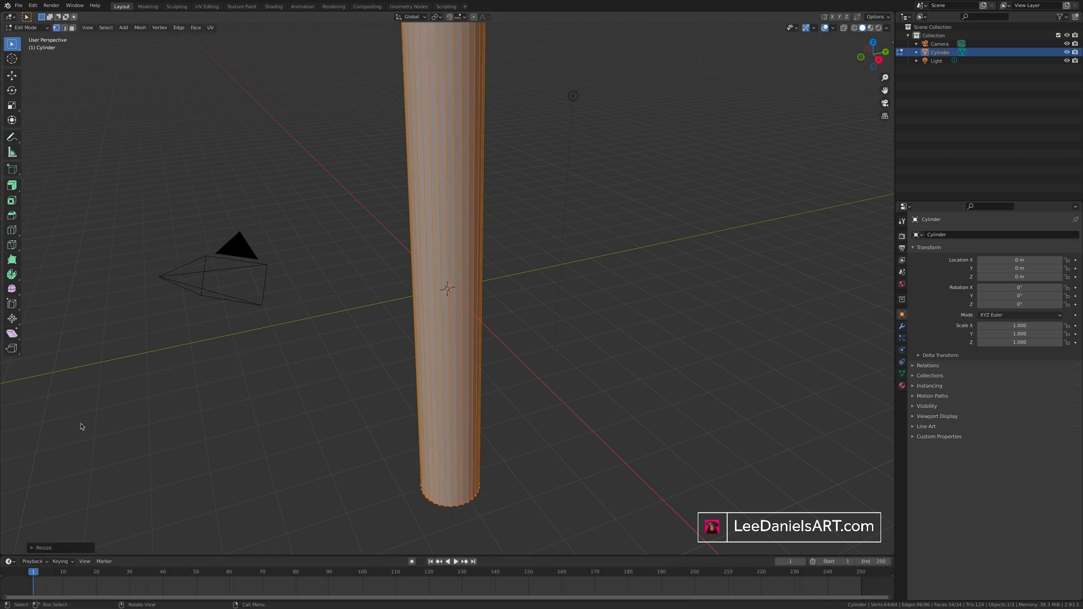
{"action": "key", "text": "z"}
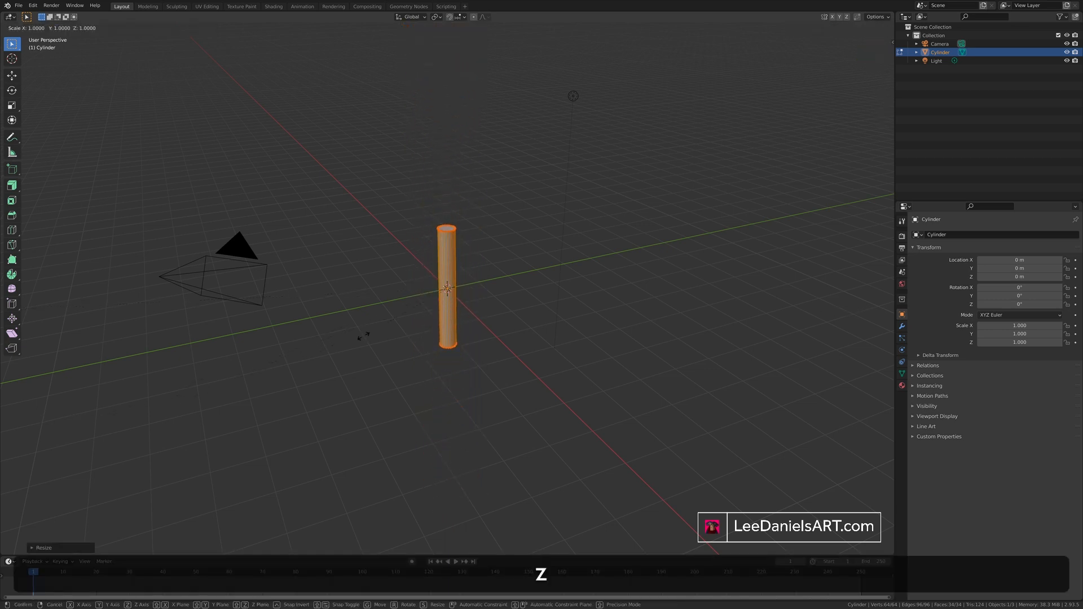
{"action": "key", "text": "Tab"}
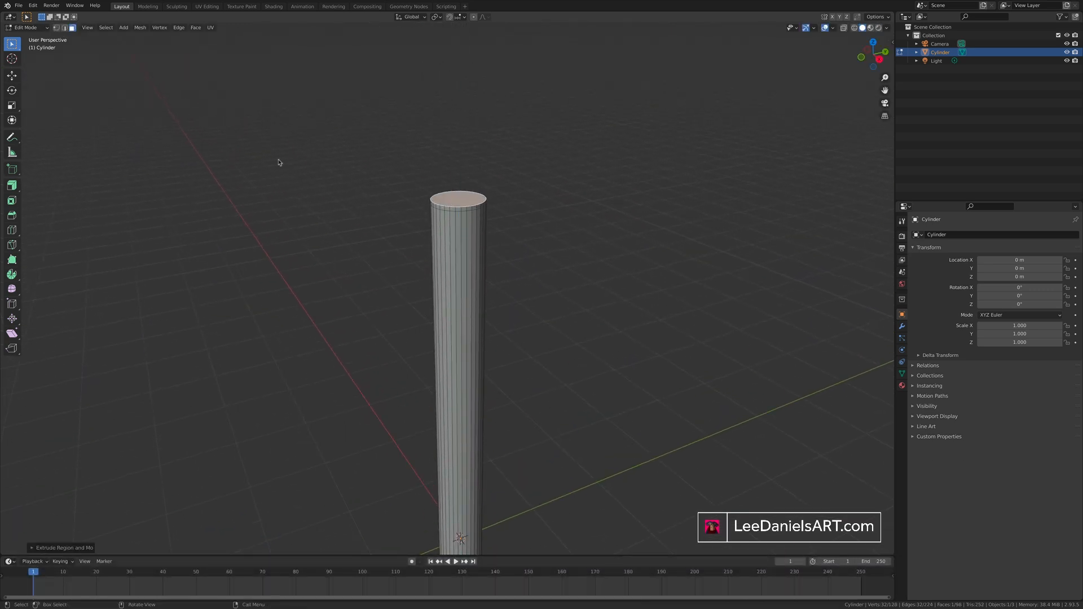
{"action": "key", "text": "i"}
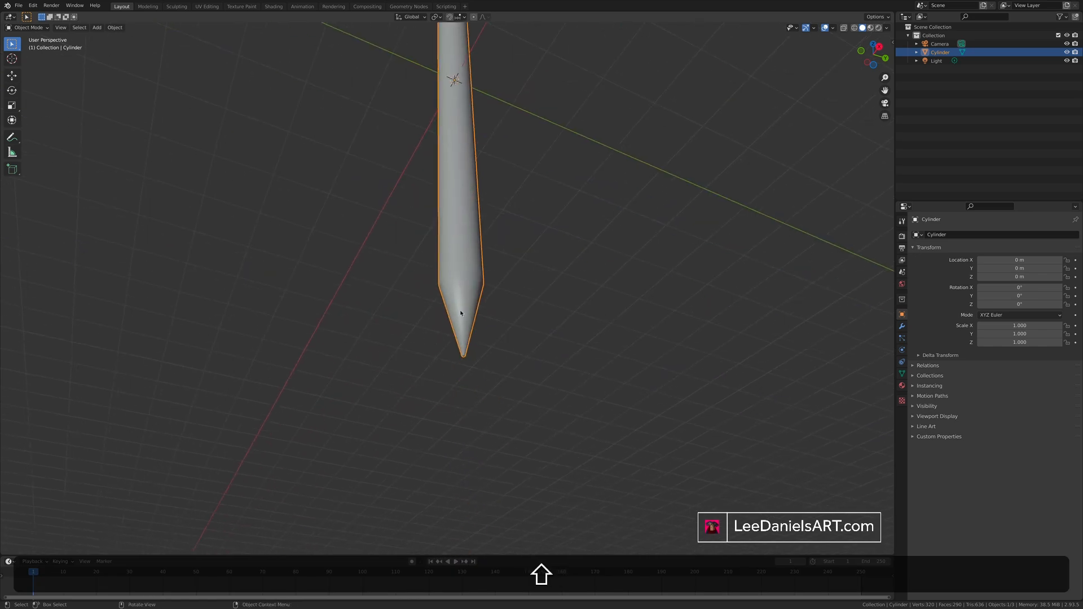
Step: Inset and extrude the pen's top face into a narrower cap section
{"action": "key", "text": "Tab"}
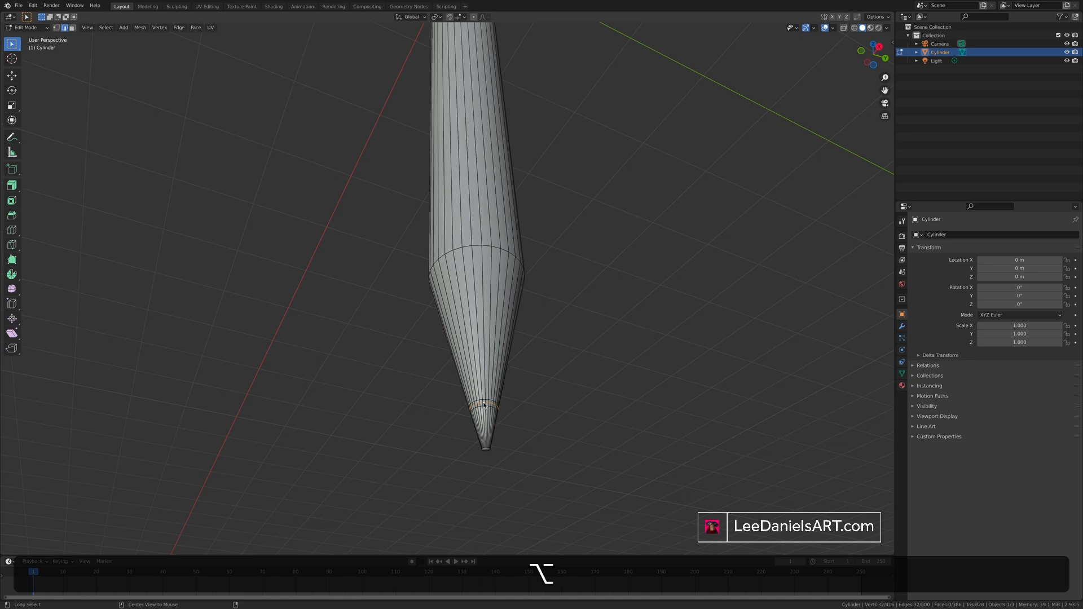
{"action": "key", "text": "s"}
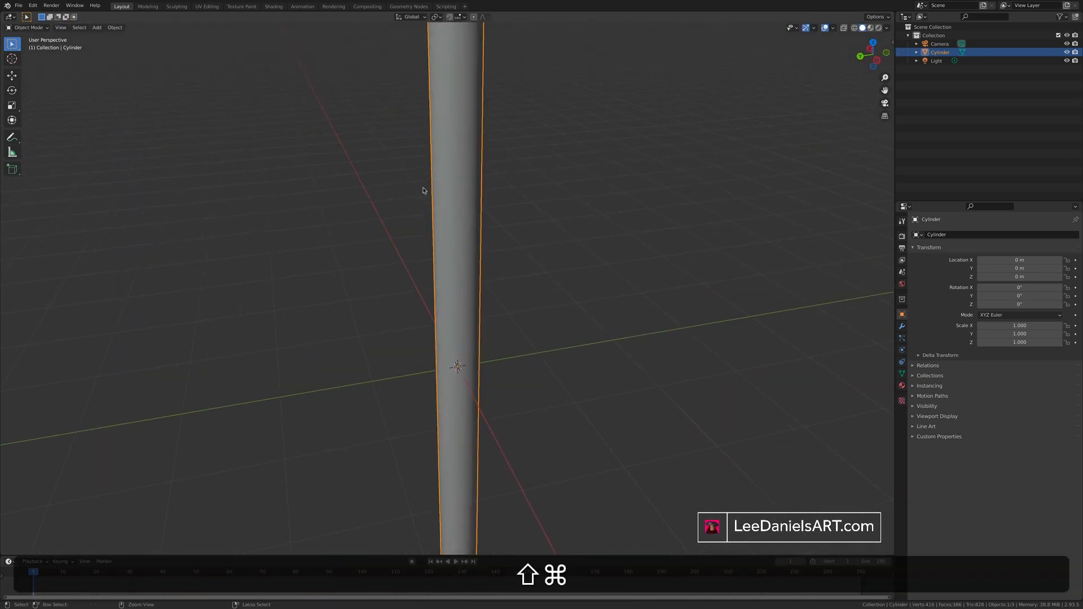
{"action": "key", "text": "Tab"}
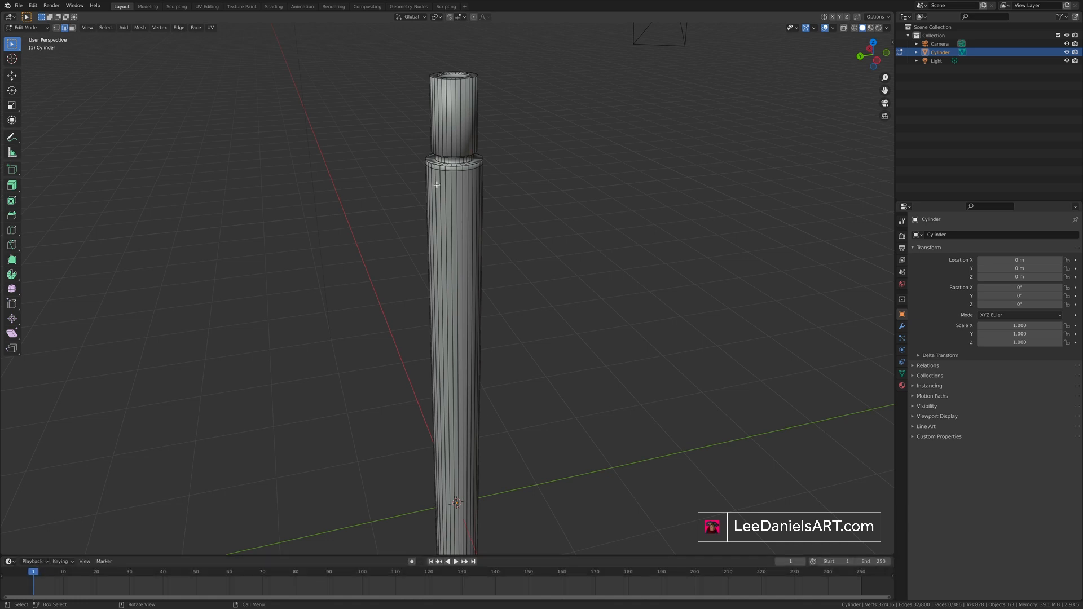
Step: Extrude a tab out from the collar and extend it down the body as a clip
{"action": "key", "text": "KP_1"}
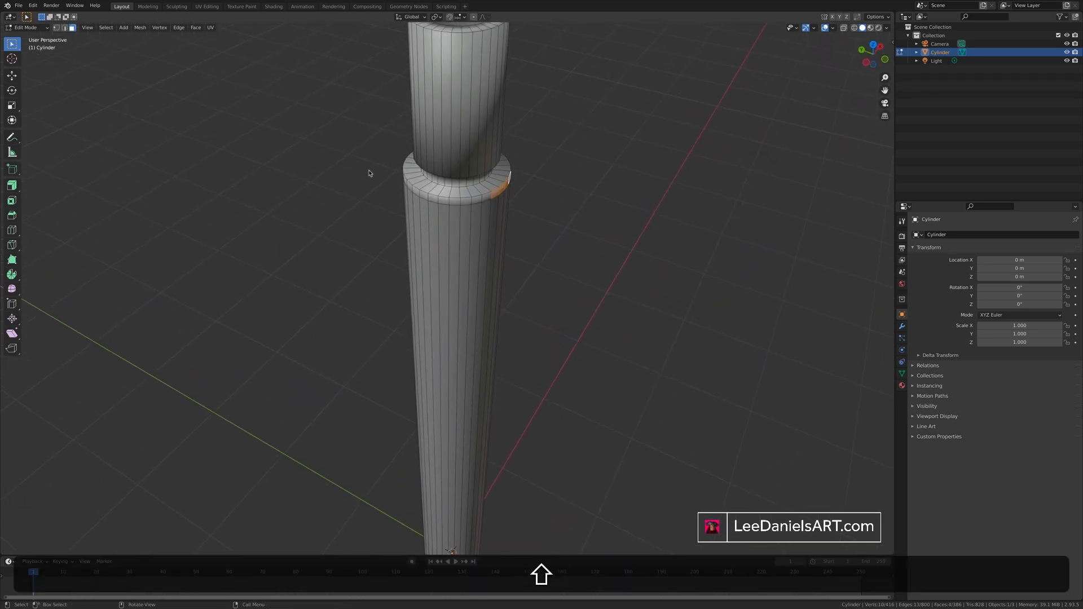
{"action": "left_click_drag", "start_coordinate": [491, 190], "coordinate": [542, 197]}
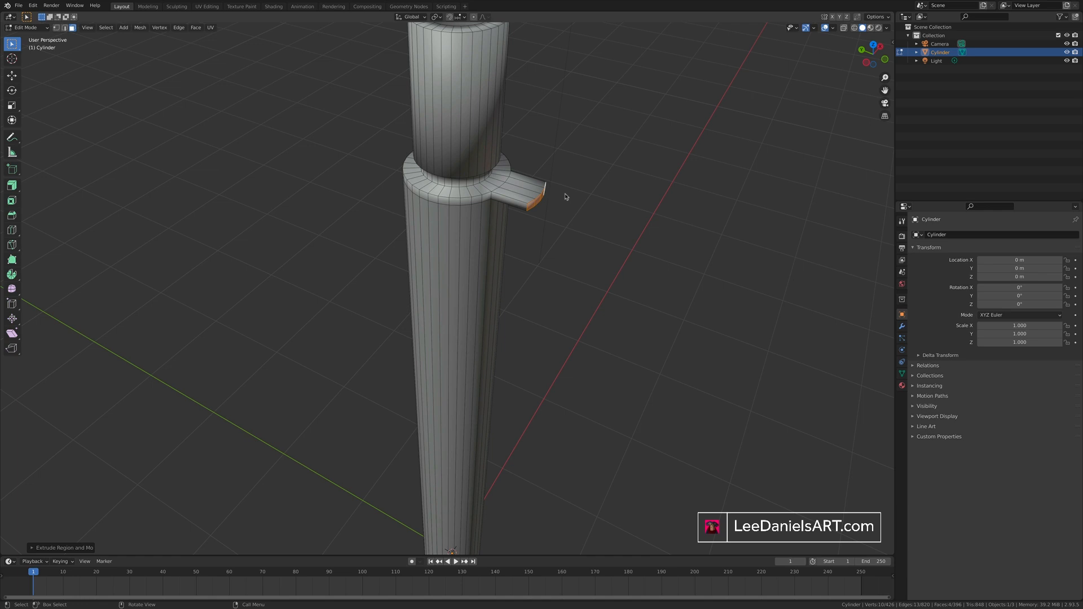
{"action": "mouse_move", "coordinate": [345, 151]}
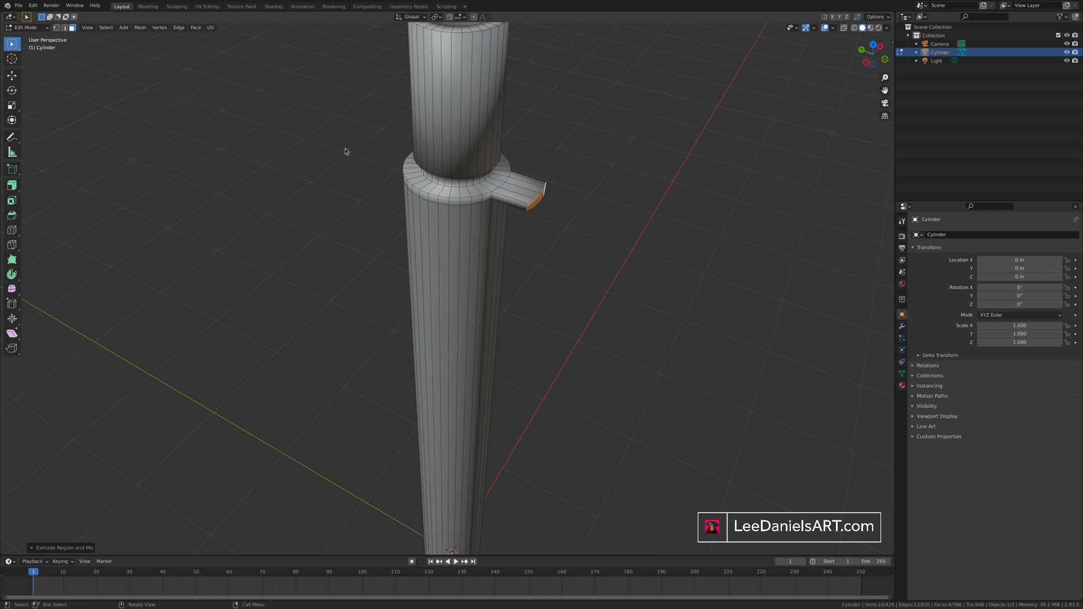
{"action": "key", "text": "y"}
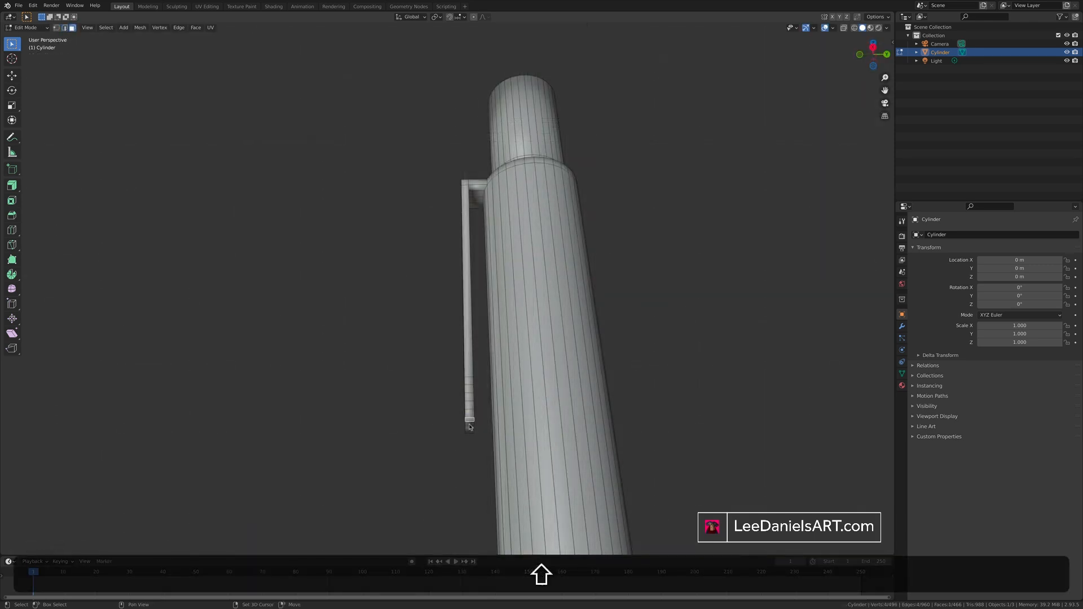
Step: In Right Orthographic view, adjust the clip and bevel its top corner edges round
{"action": "left_click", "coordinate": [470, 421]}
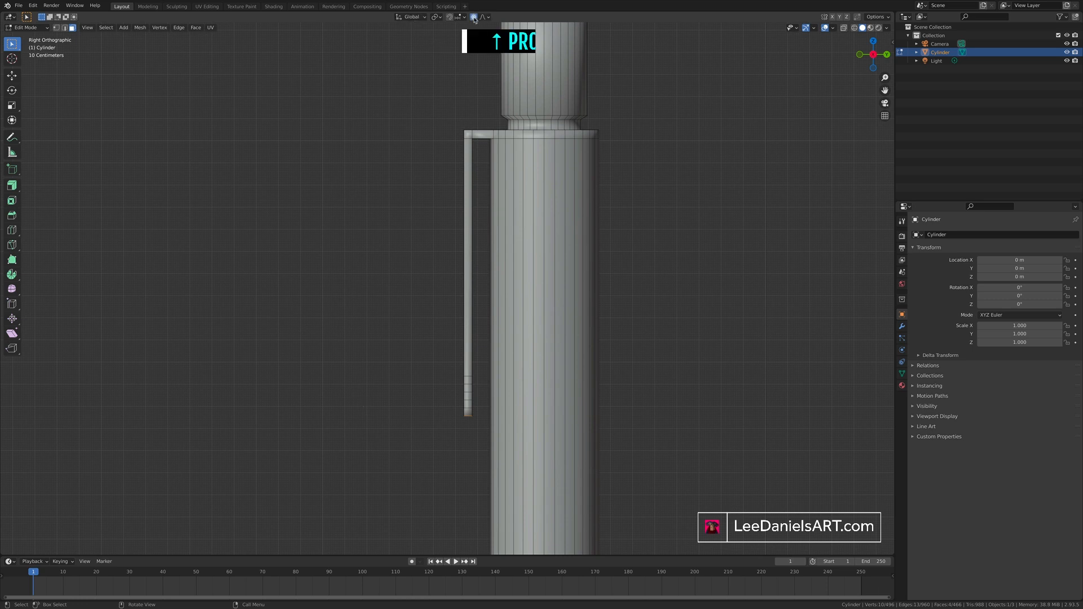
{"action": "key", "text": "r"}
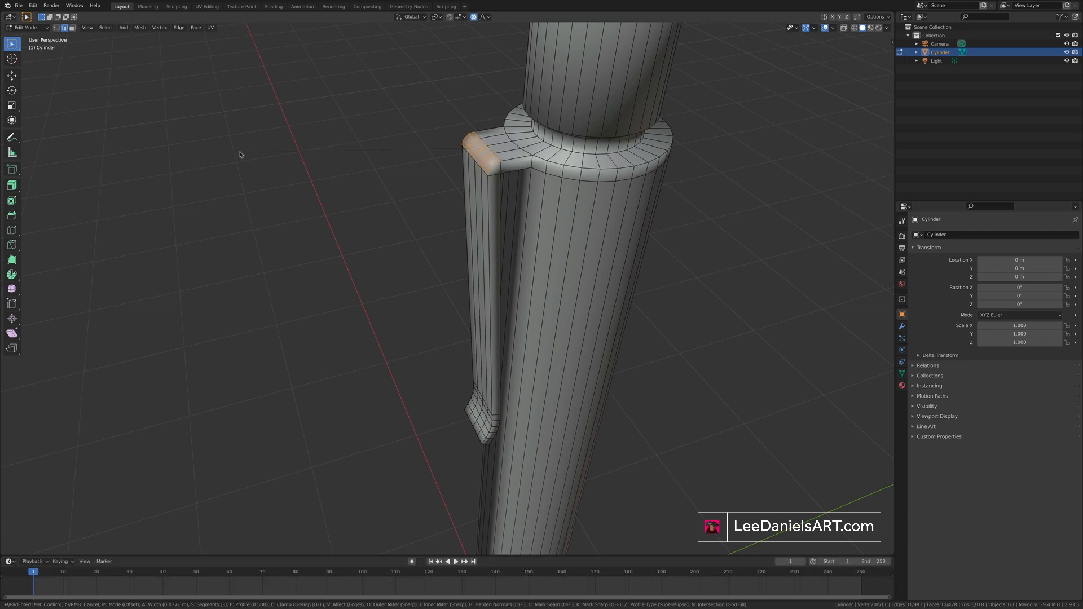
{"action": "key", "text": "Tab"}
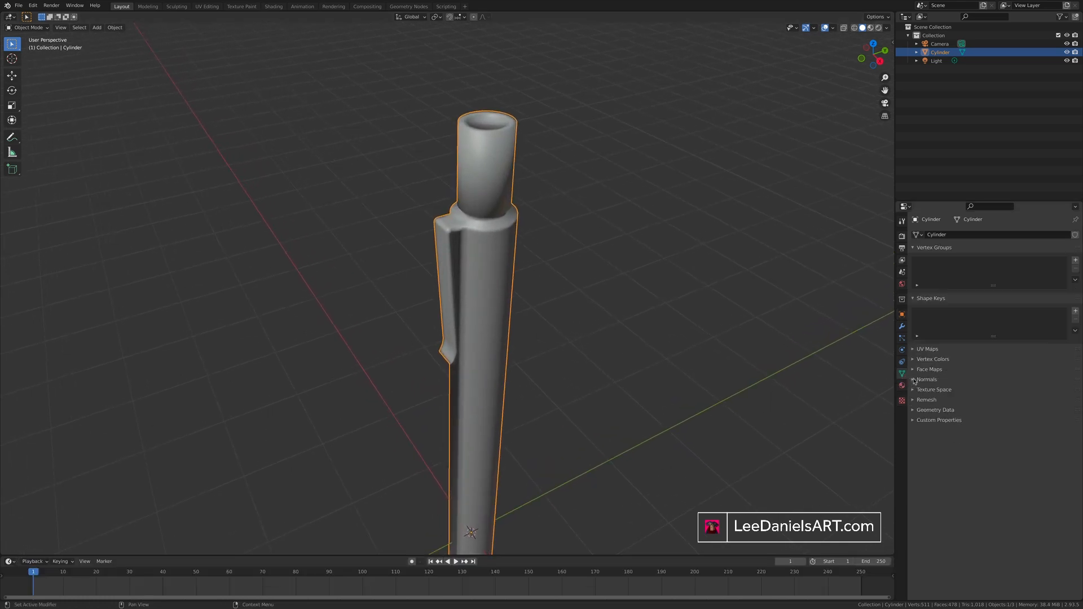
Step: Expand Normals in the pen's Object Data Properties and enable Auto Smooth
{"action": "left_click", "coordinate": [914, 379]}
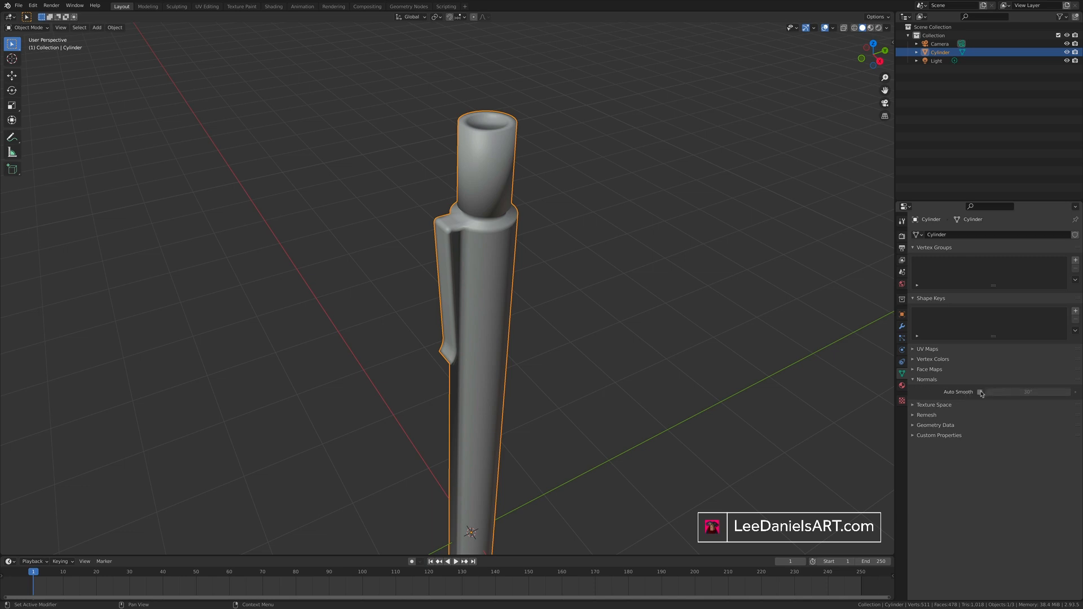
{"action": "left_click", "coordinate": [979, 391]}
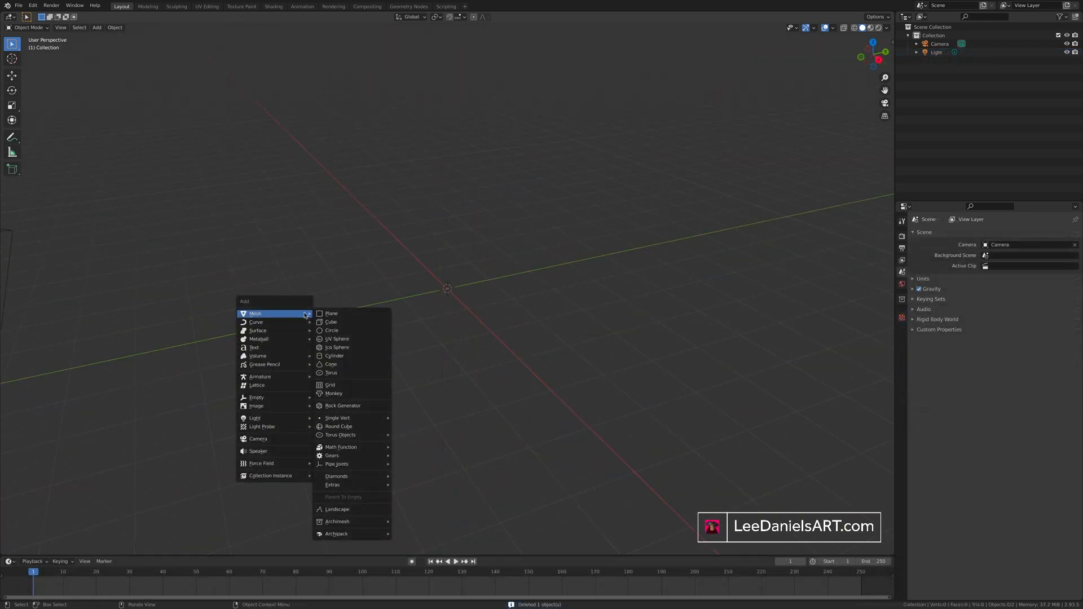
Step: Add a cylinder and extrude and scale its flat disc top into the glass base, stem and bowl
{"action": "left_click", "coordinate": [334, 356]}
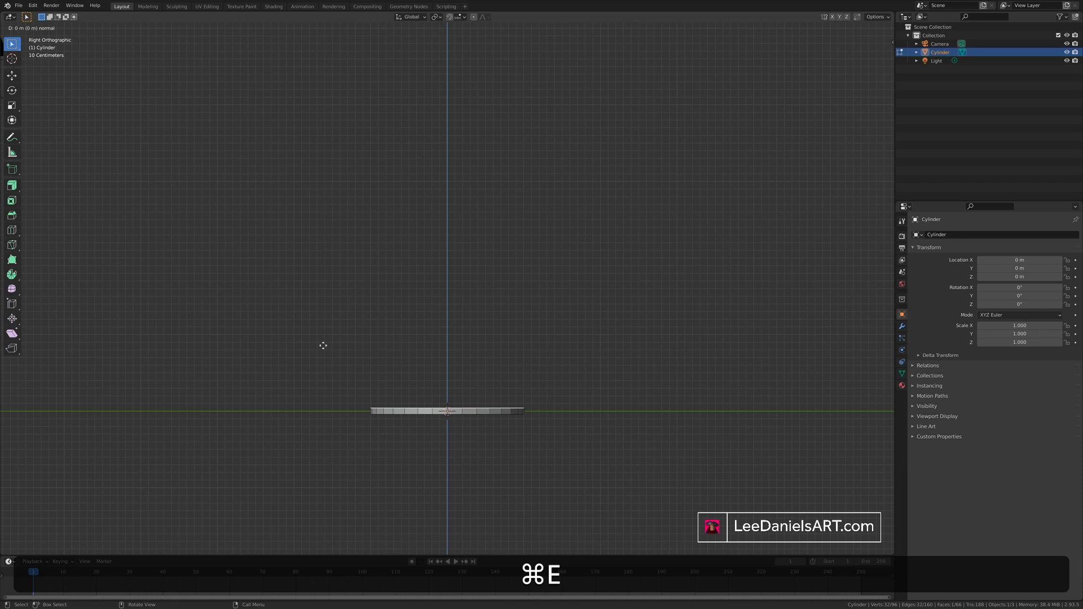
{"action": "key", "text": "s"}
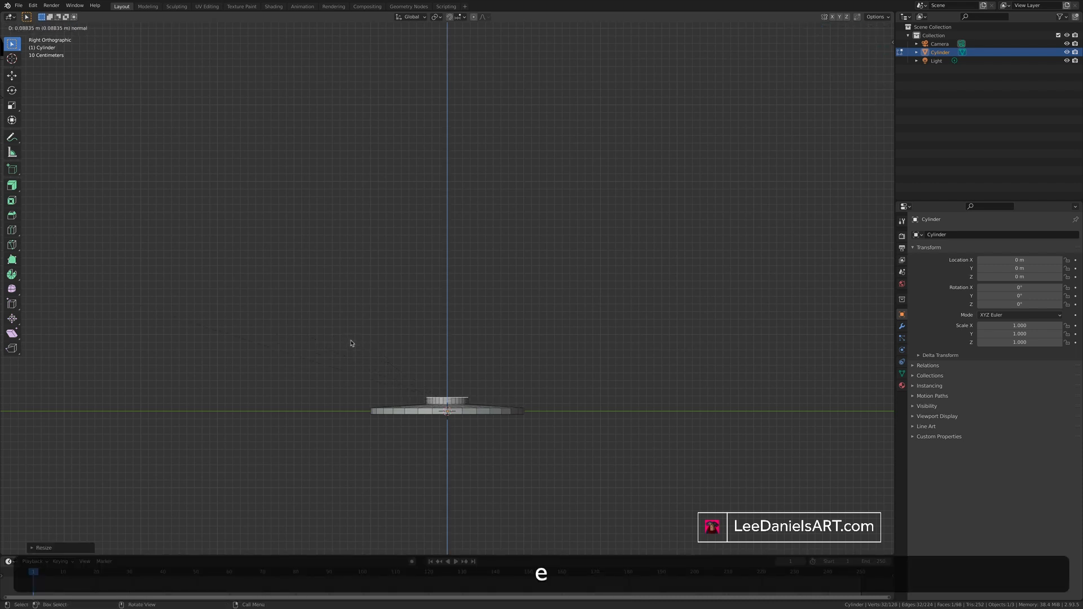
{"action": "key", "text": "Tab"}
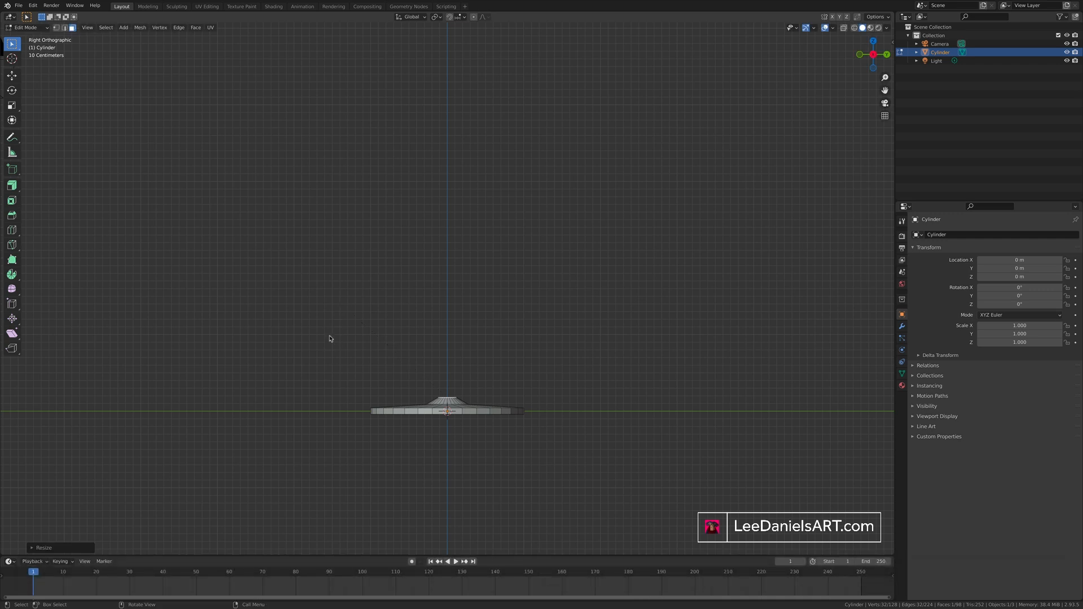
{"action": "key", "text": "s"}
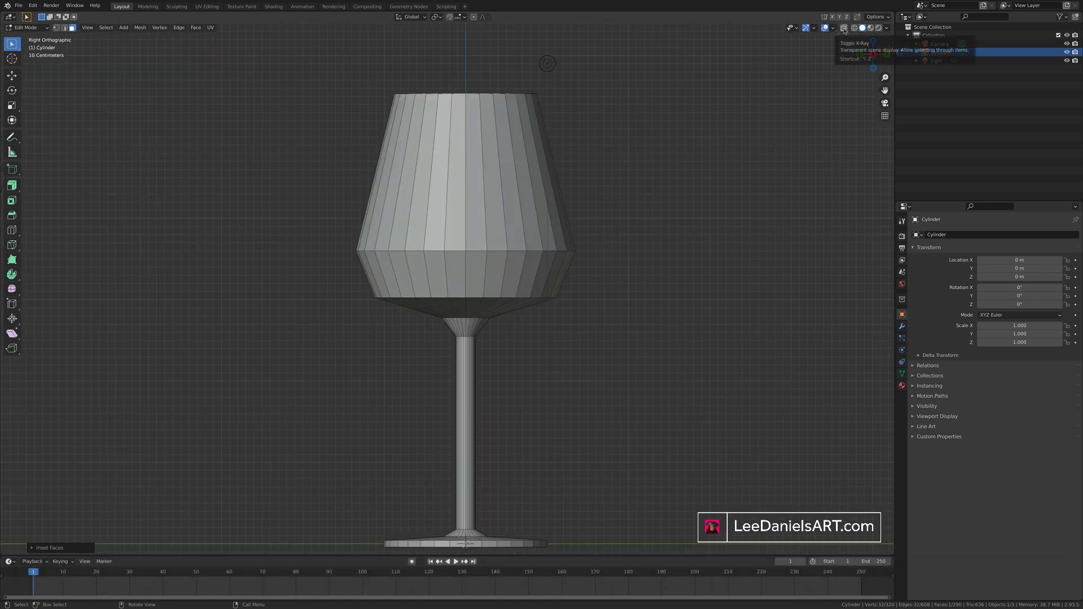
Step: With X-Ray on, push the inset rim faces down to hollow a deep inner cavity
{"action": "left_click", "coordinate": [843, 27]}
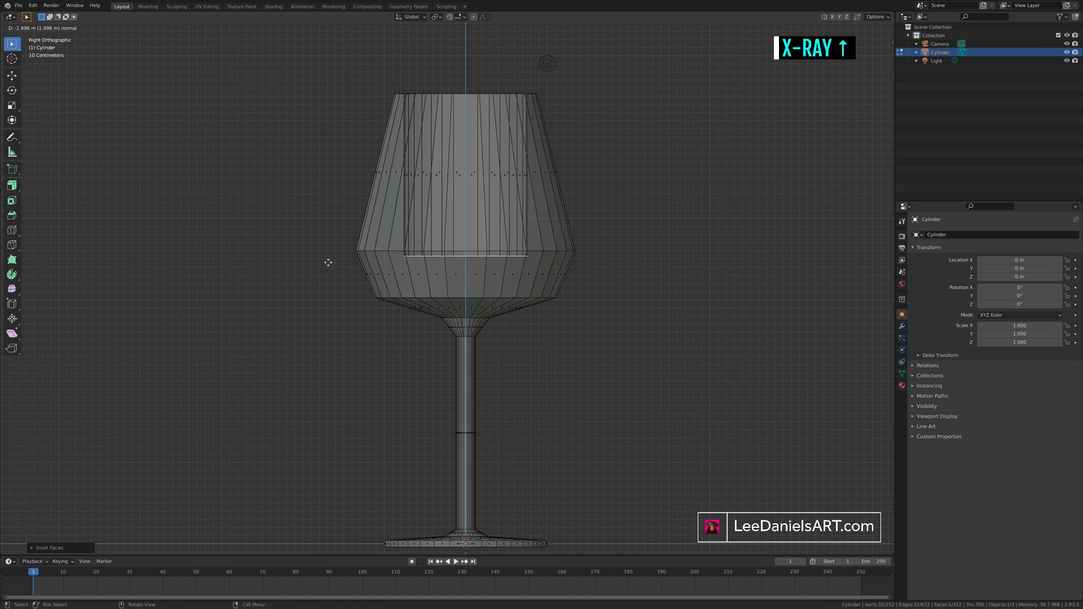
{"action": "key", "text": "s"}
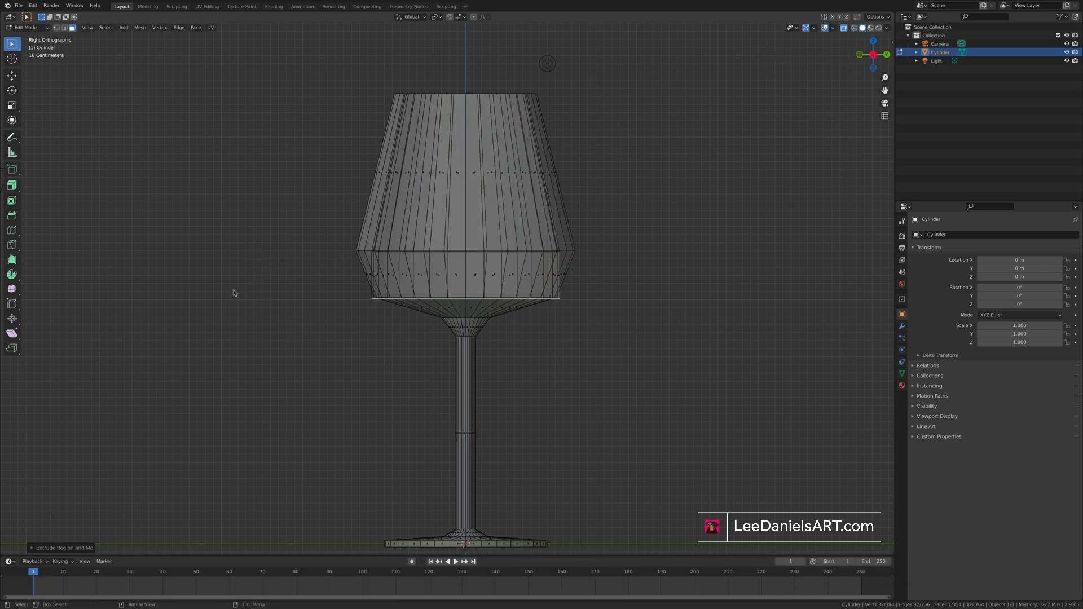
{"action": "key", "text": "s"}
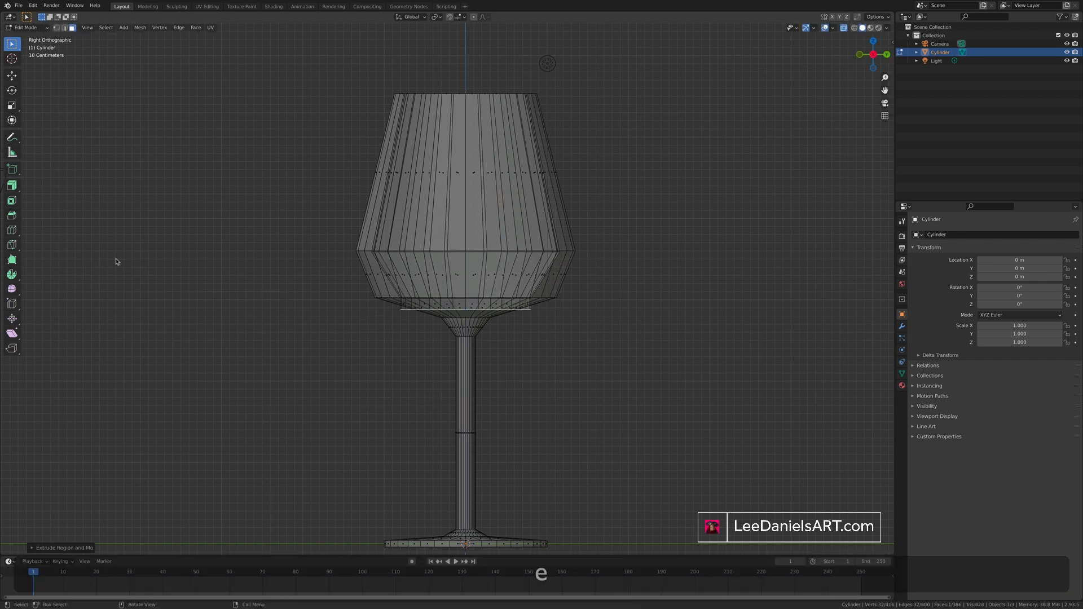
{"action": "key", "text": "Tab"}
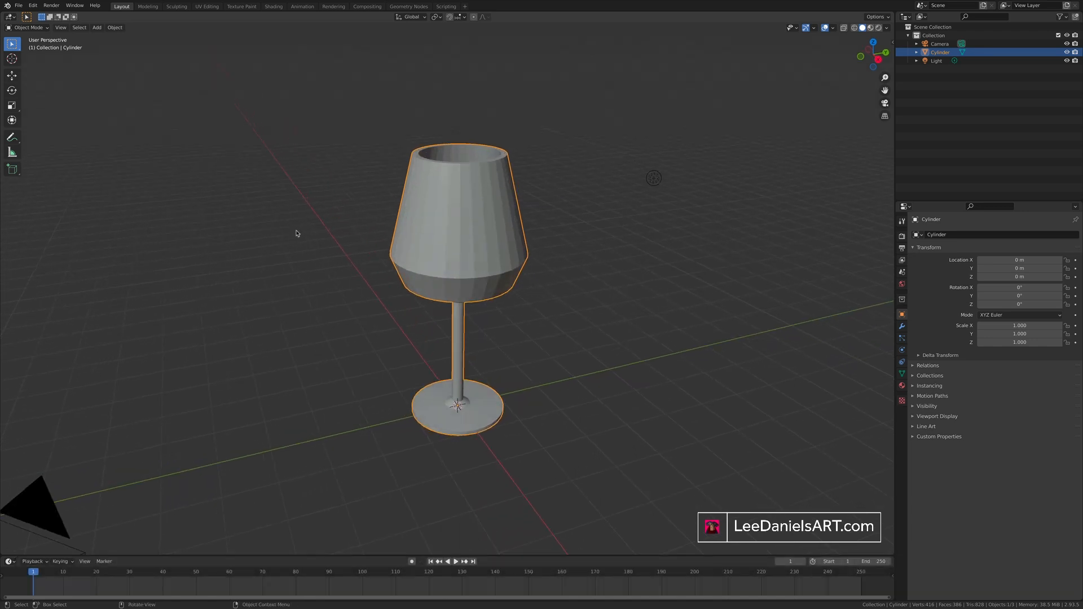
Step: Add a Subdivision Surface modifier to the wine glass and shade it smooth
{"action": "left_click", "coordinate": [927, 234]}
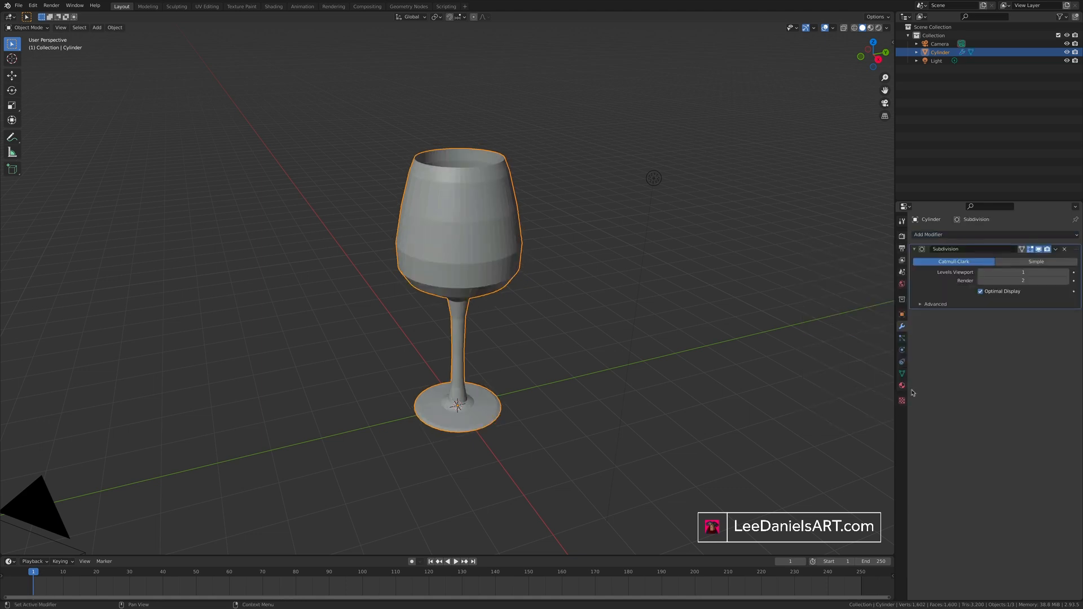
{"action": "right_click", "coordinate": [439, 221]}
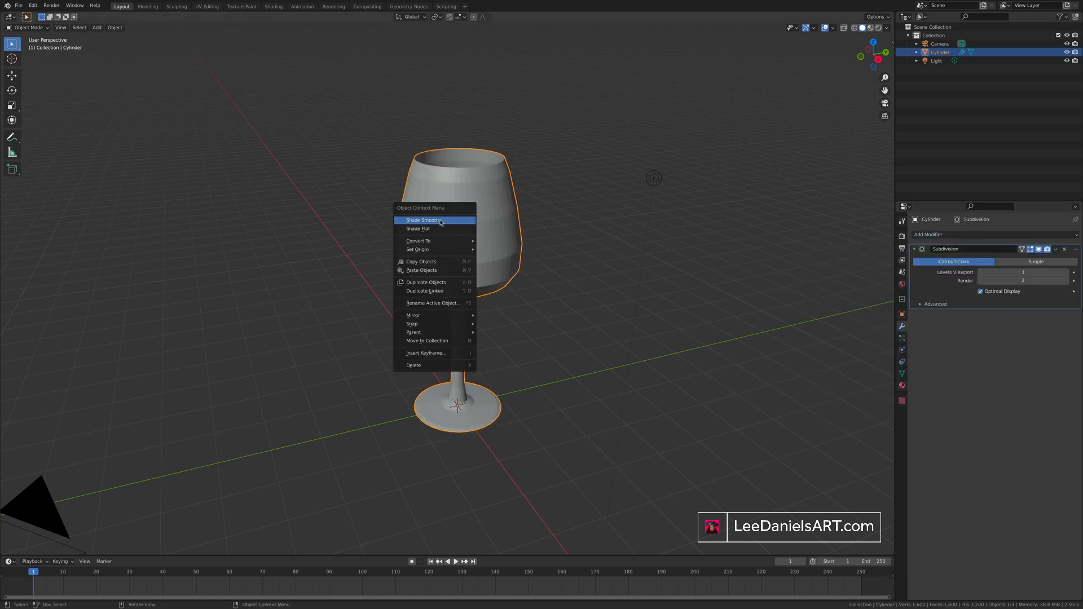
{"action": "left_click", "coordinate": [421, 220]}
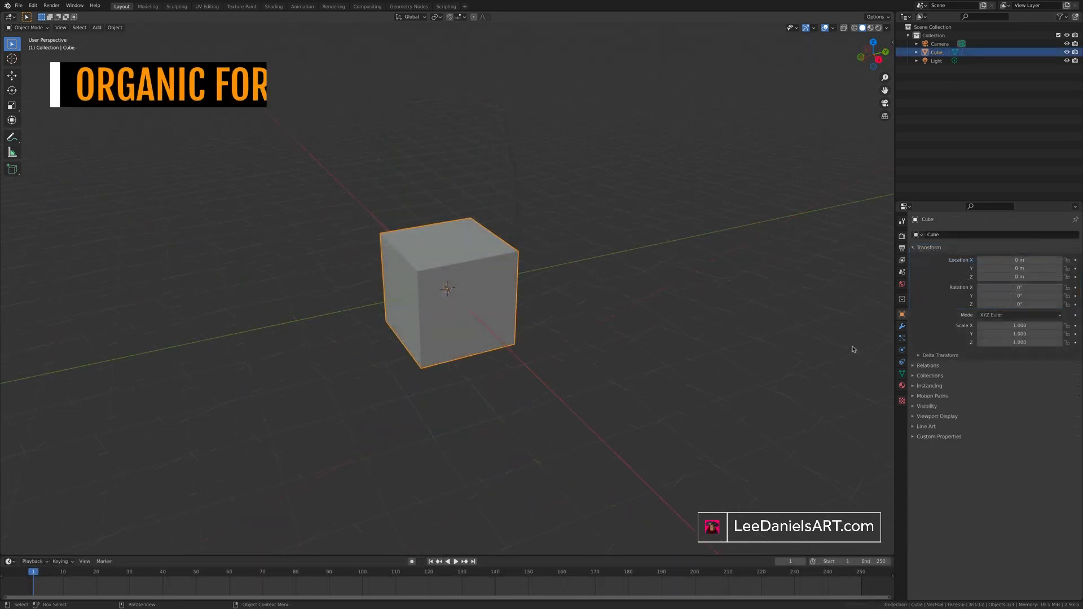
Step: Give the new cube a Subdivision Surface modifier and Shade Smooth so it becomes a sphere
{"action": "left_click", "coordinate": [928, 234]}
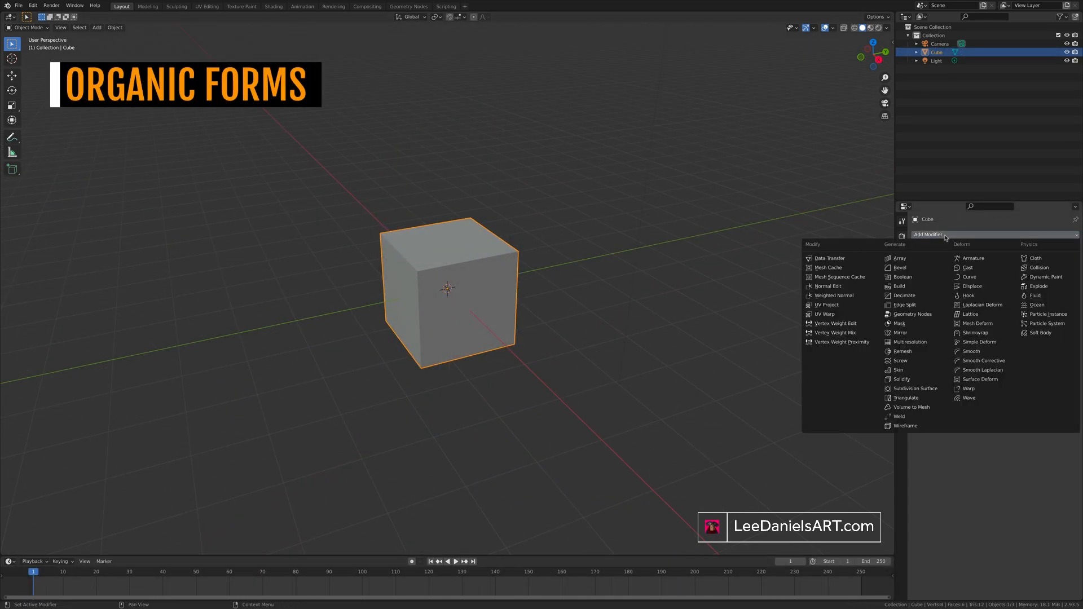
{"action": "left_click", "coordinate": [913, 389]}
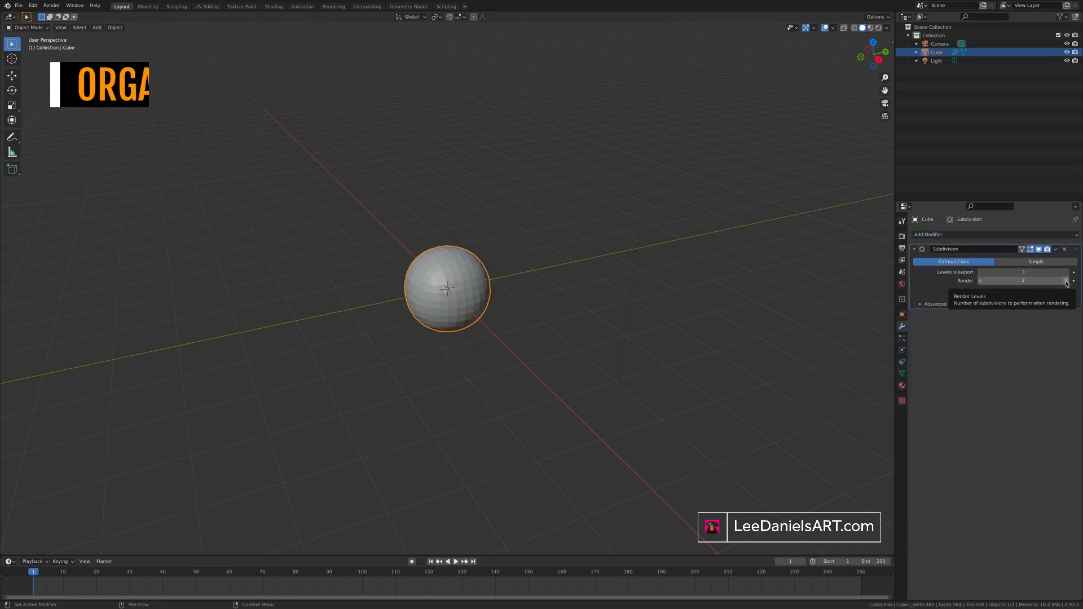
{"action": "right_click", "coordinate": [447, 287]}
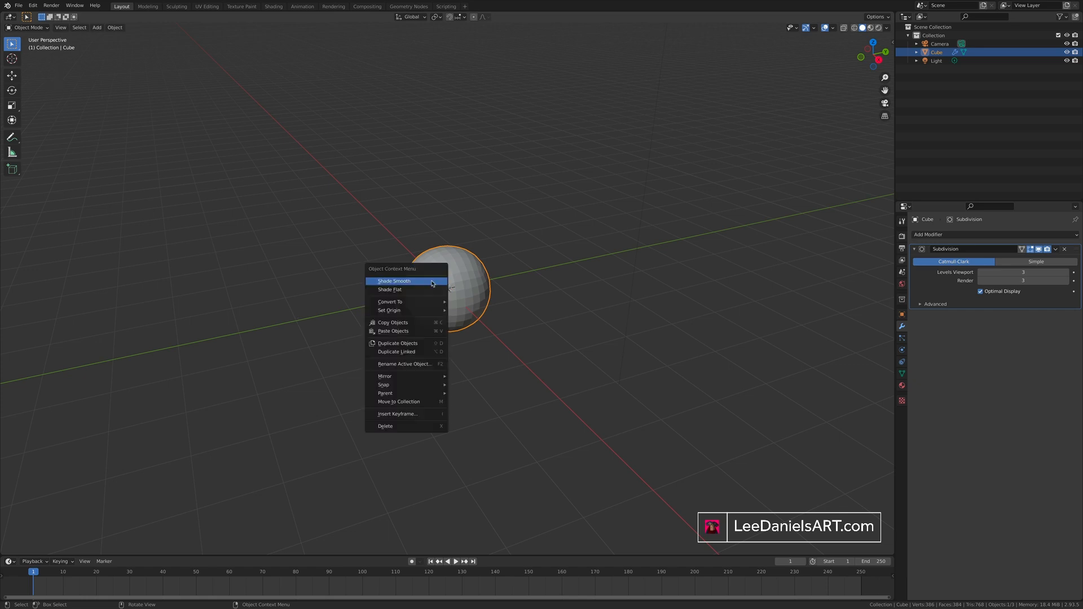
{"action": "left_click", "coordinate": [394, 281]}
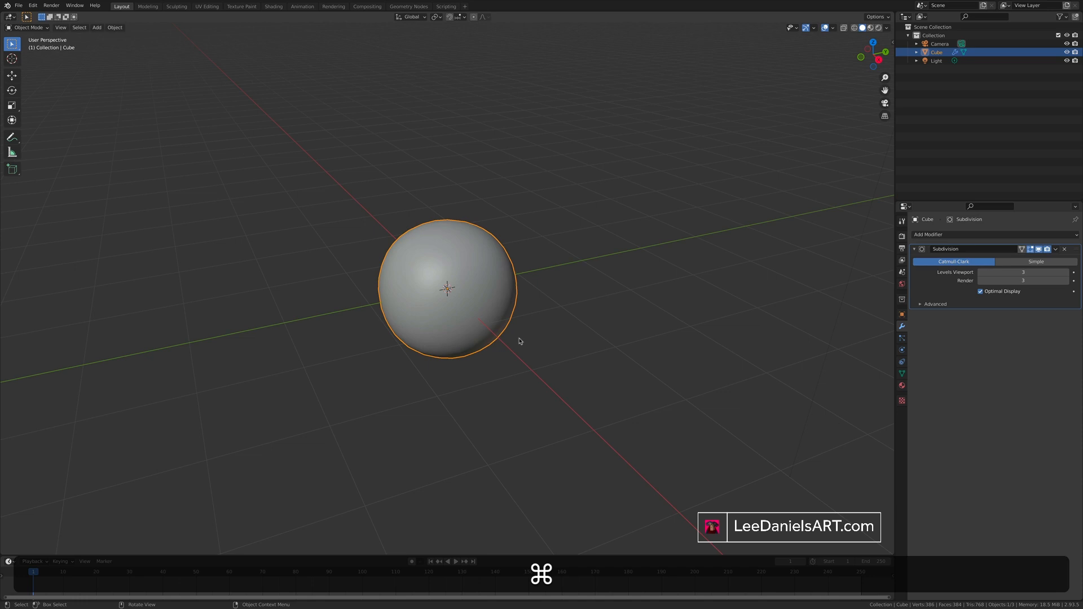
Step: Enter Edit Mode on the rounded cube and undo the attempted vertex reshaping twice
{"action": "key", "text": "Tab"}
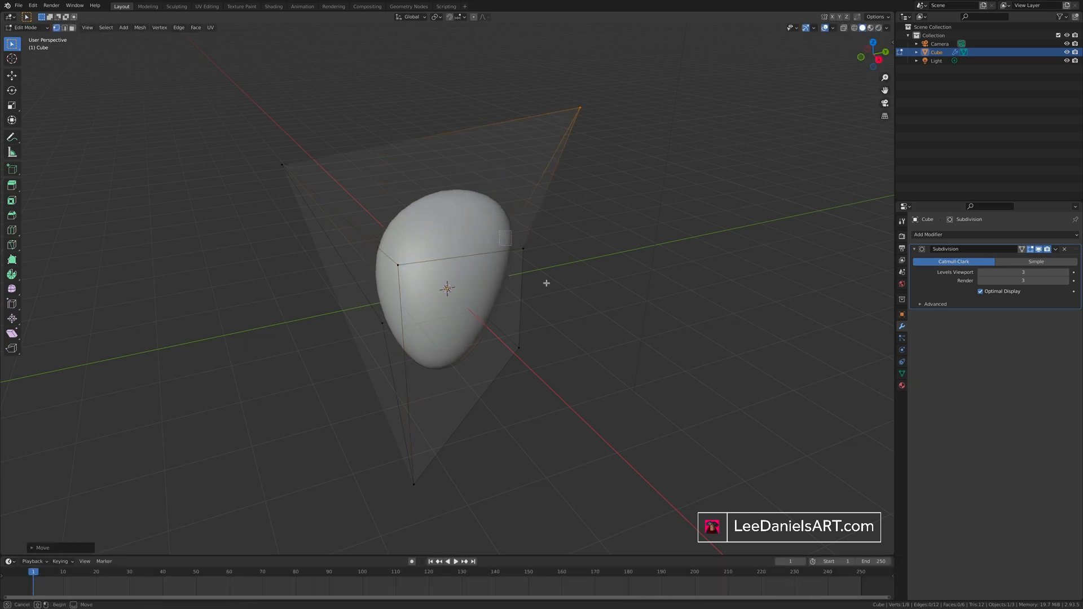
{"action": "key", "text": "cmd+z"}
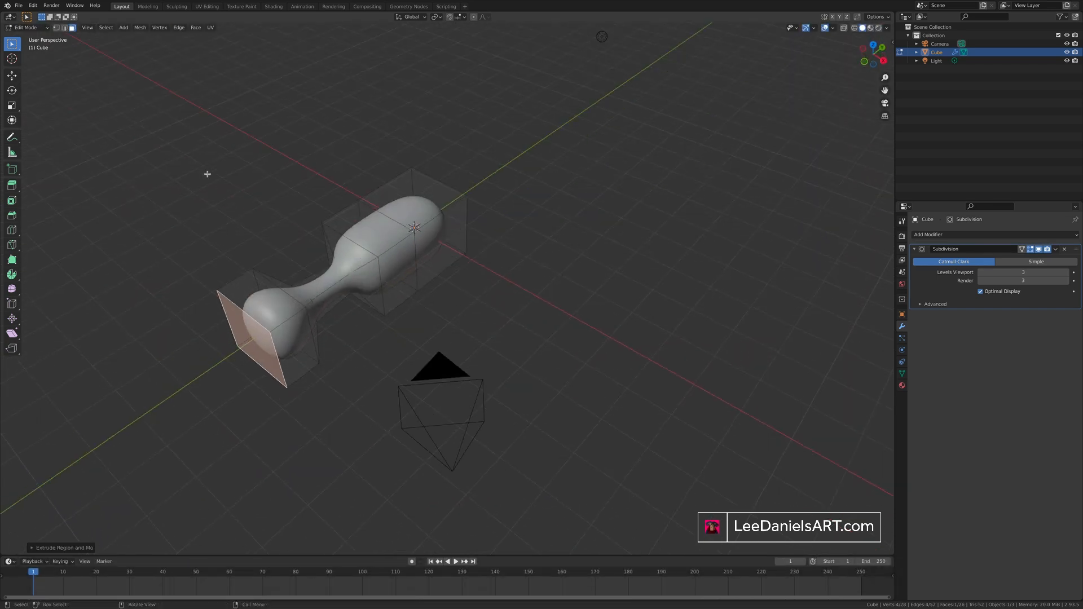
{"action": "key", "text": "cmd+z"}
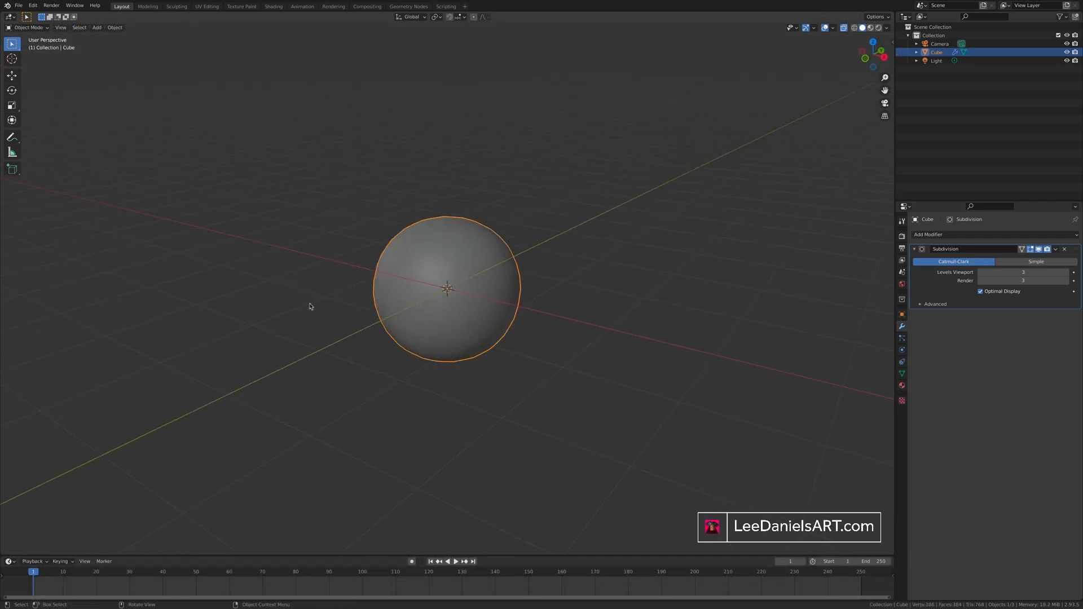
Step: Loop cut the rounded cube through its centre, enable X-Ray, and delete one half
{"action": "key", "text": "Tab"}
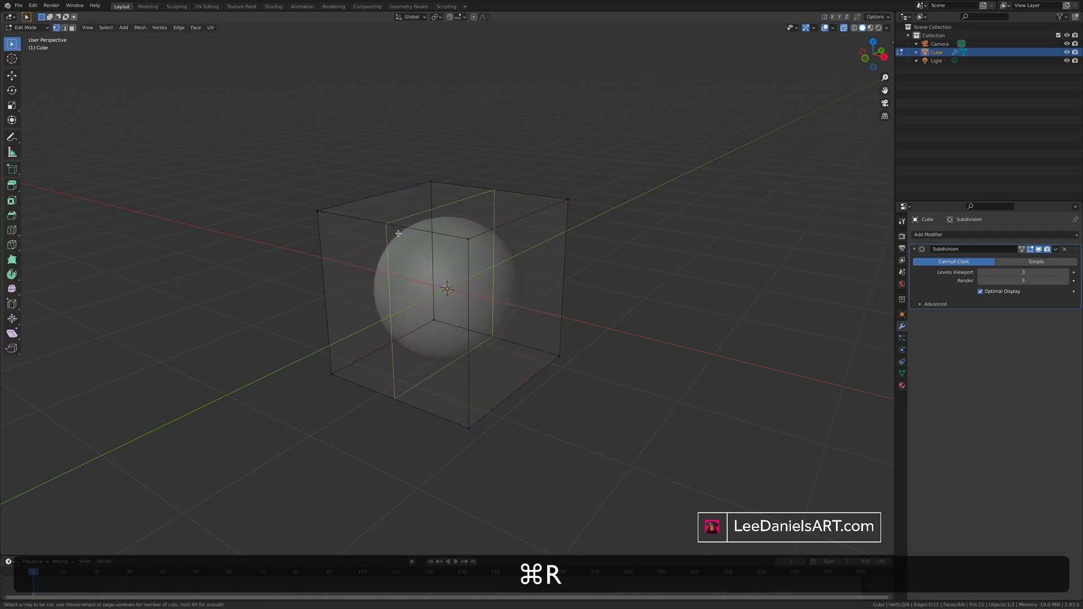
{"action": "left_click", "coordinate": [398, 233]}
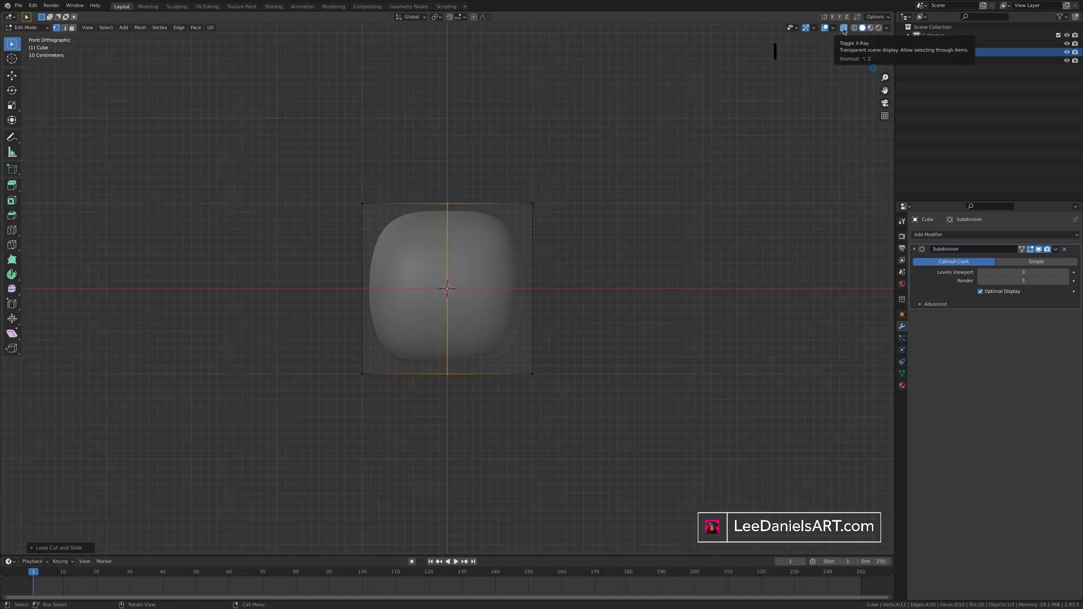
{"action": "left_click", "coordinate": [843, 28]}
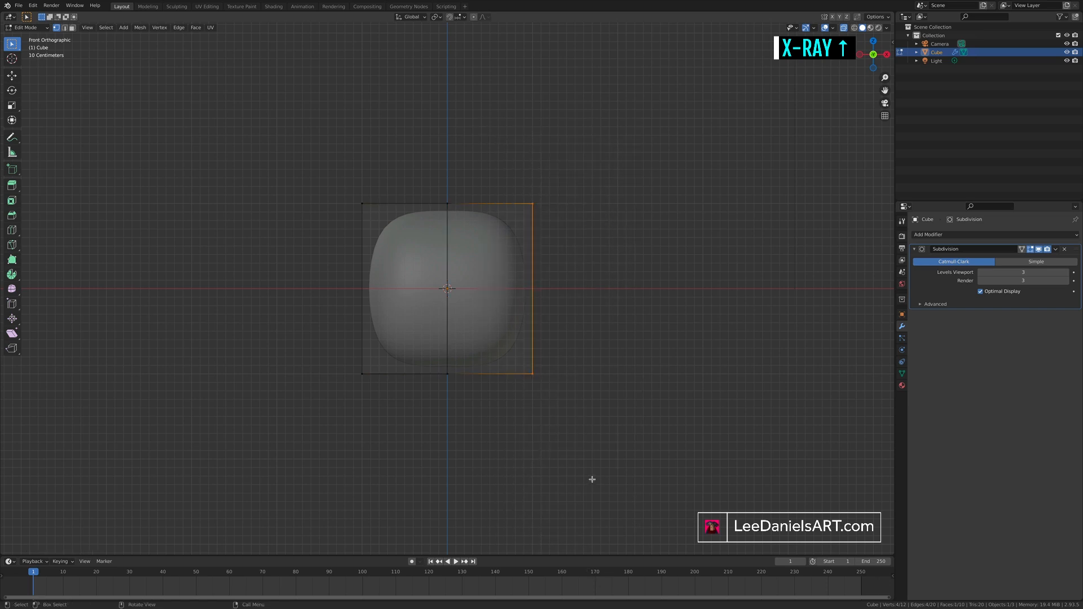
{"action": "key", "text": "X"}
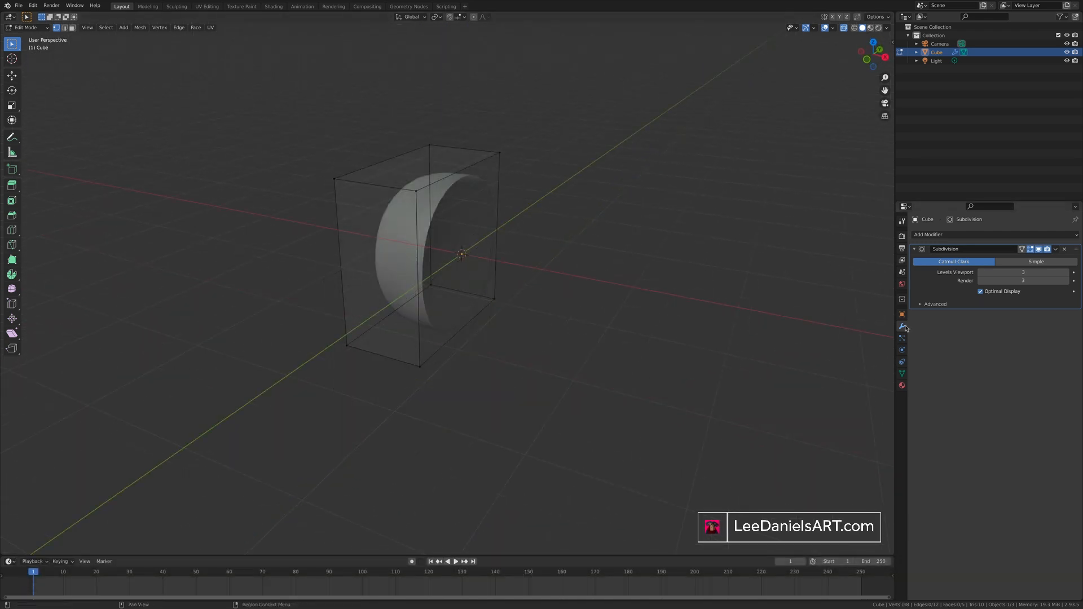
Step: Add a Mirror modifier to the halved cube and scale the faces into a pill shape
{"action": "left_click", "coordinate": [928, 234]}
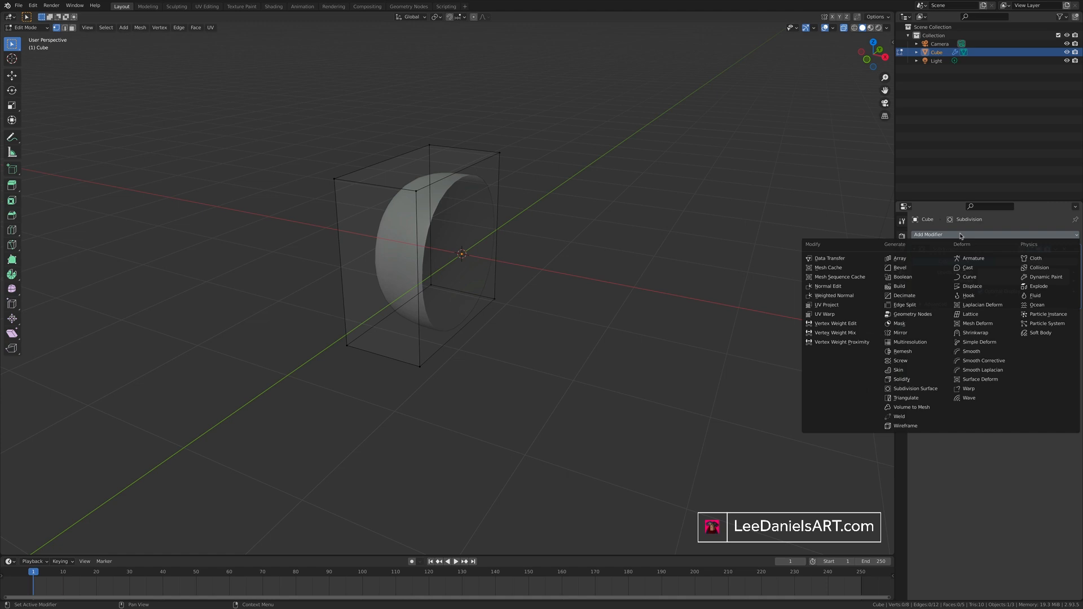
{"action": "left_click", "coordinate": [900, 332]}
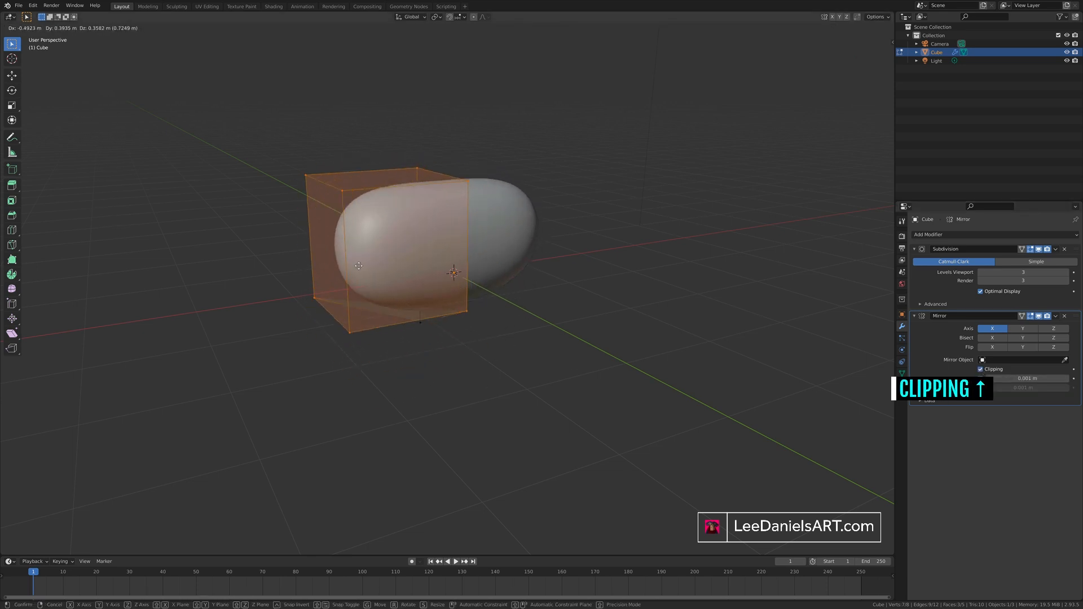
{"action": "key", "text": "s"}
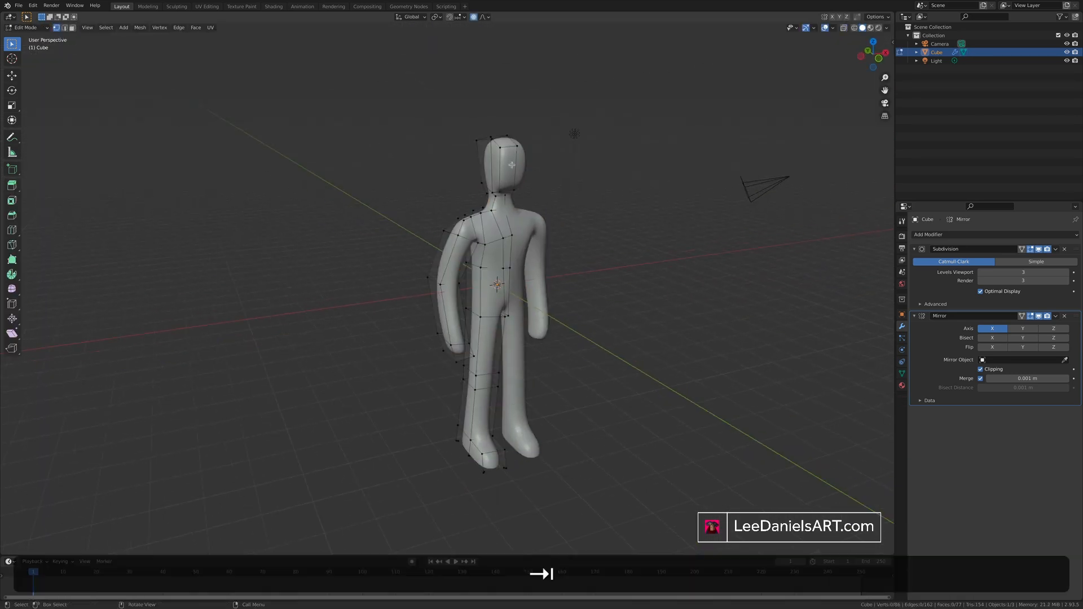
Step: Return to Object Mode to view the finished mirrored humanoid figure
{"action": "key", "text": "Tab"}
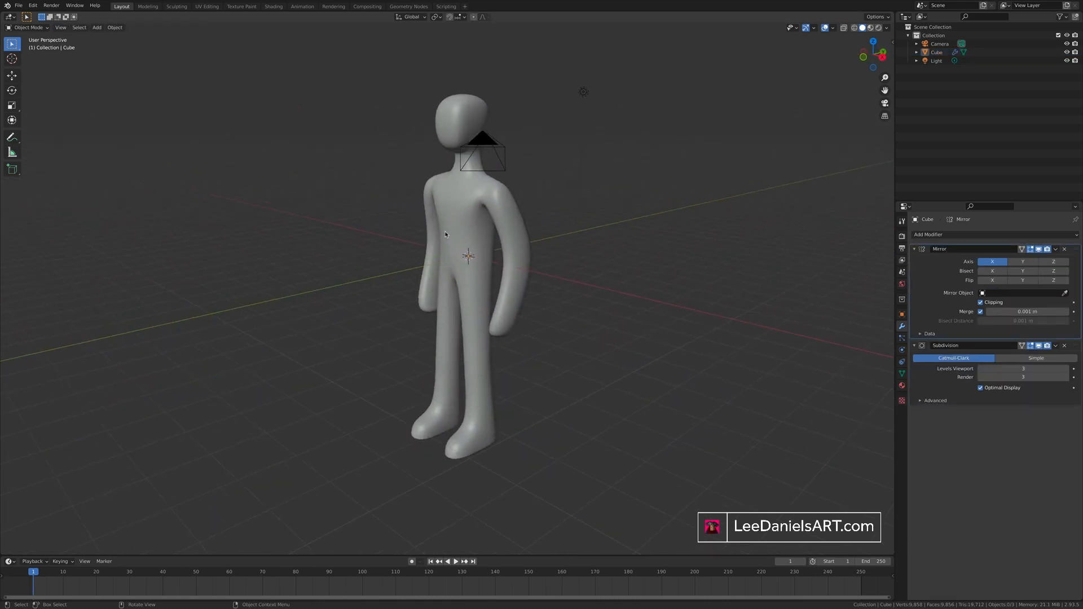